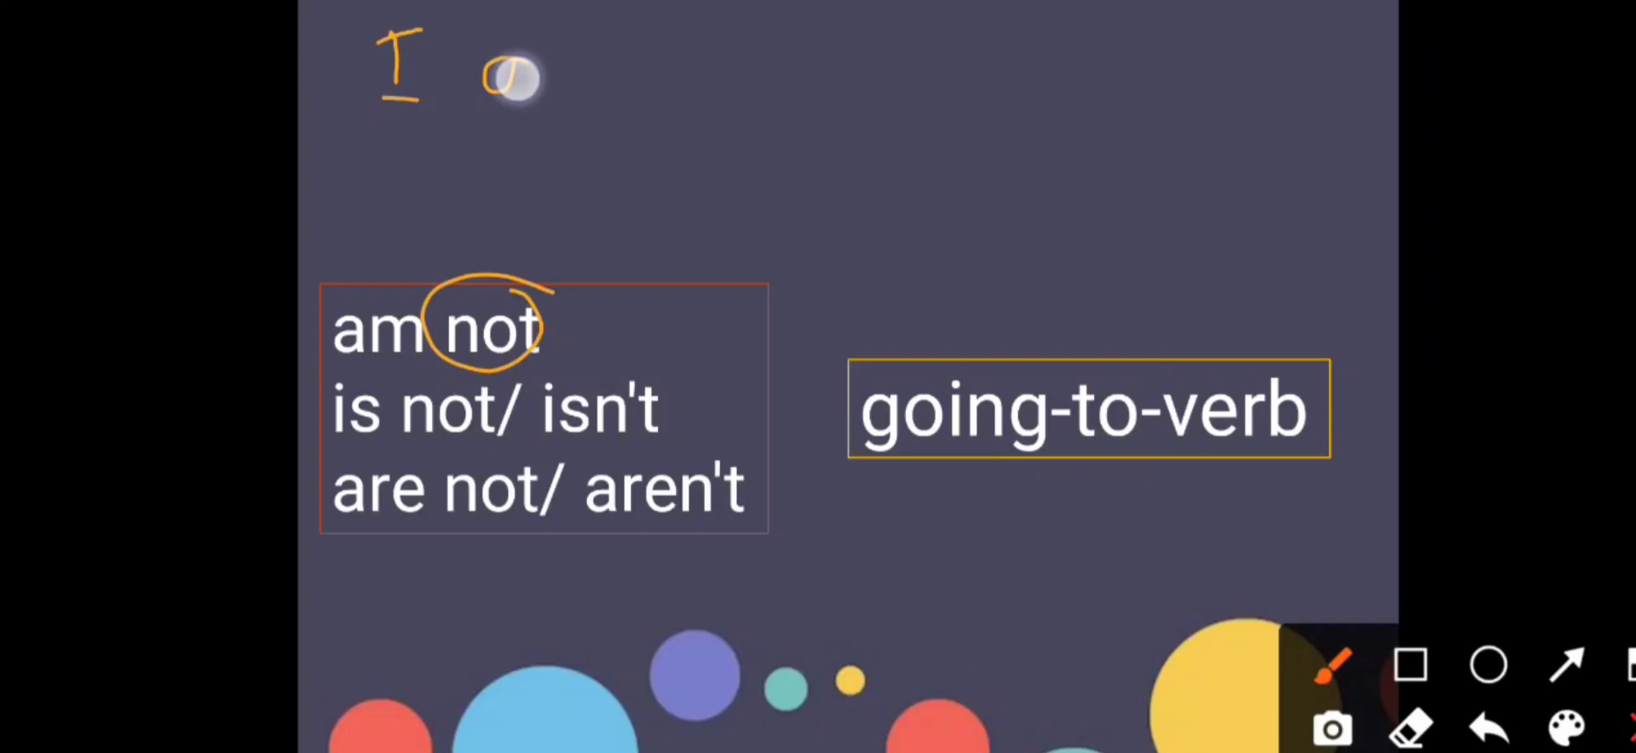
Handwrite 'I am not going to sleep', underline 'is not' and 'are not', then advance slides.
drag(491, 78, 730, 115)
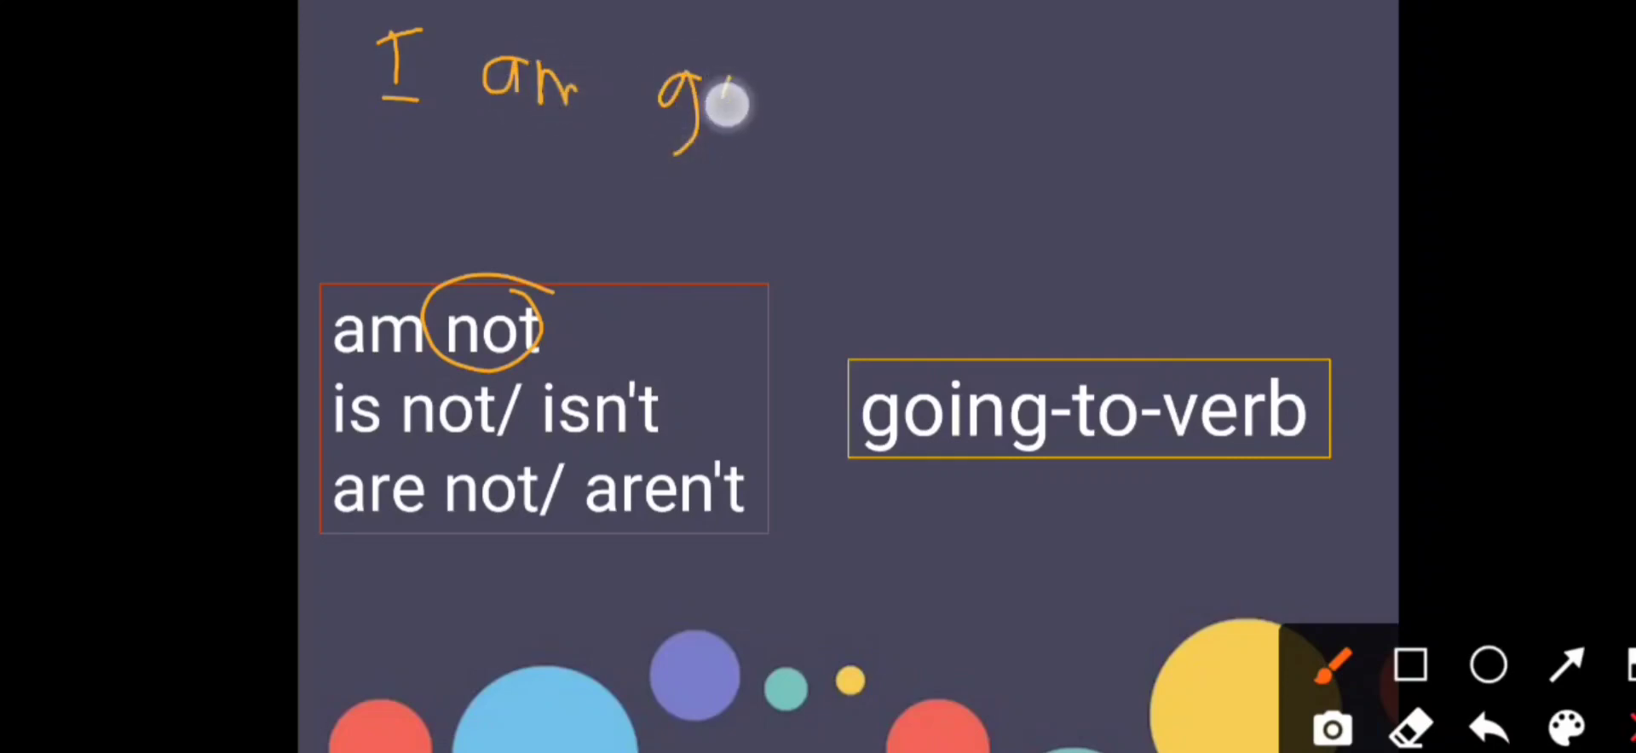
drag(710, 104, 845, 146)
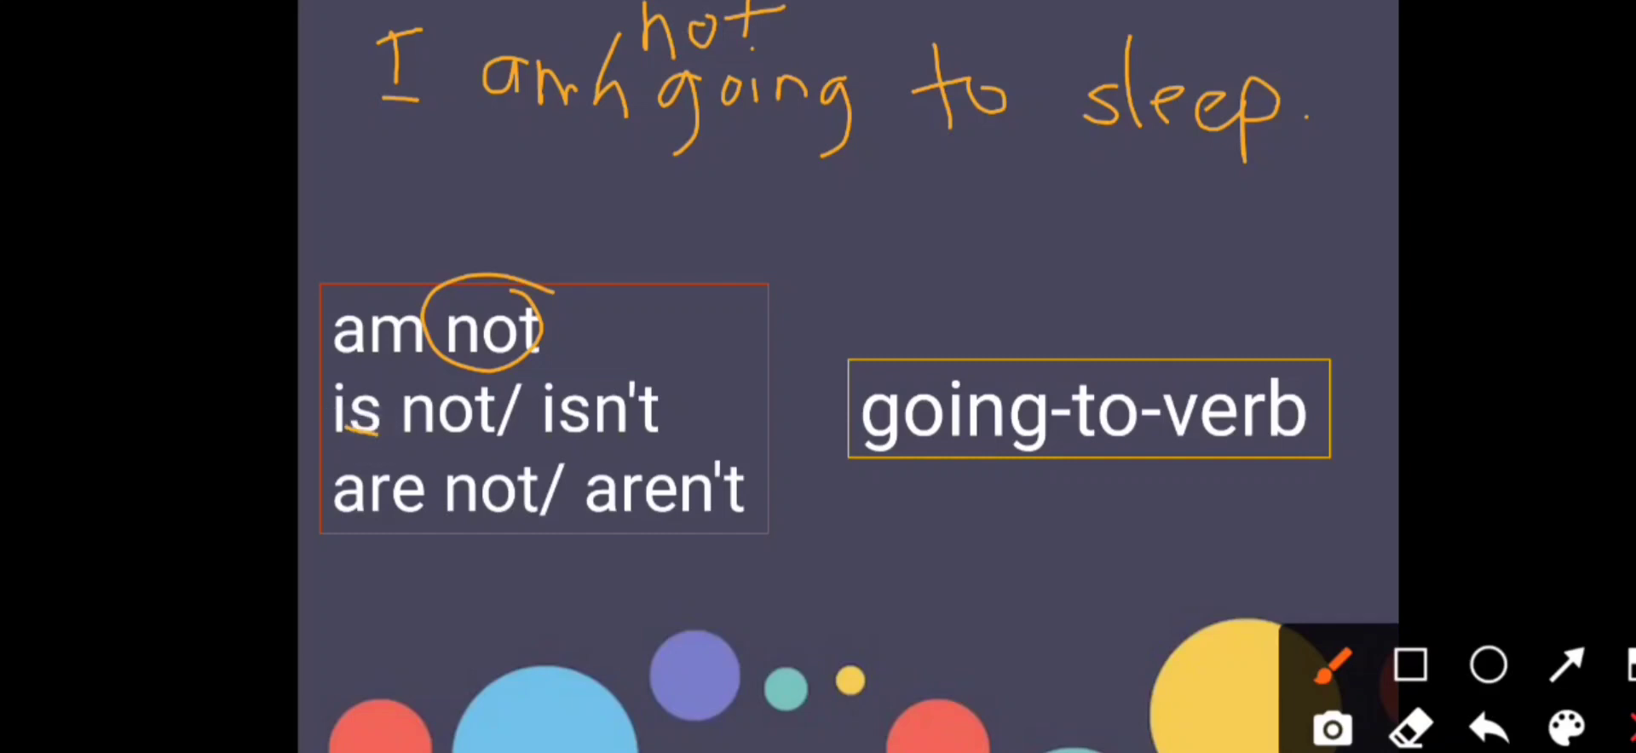
drag(365, 449, 470, 443)
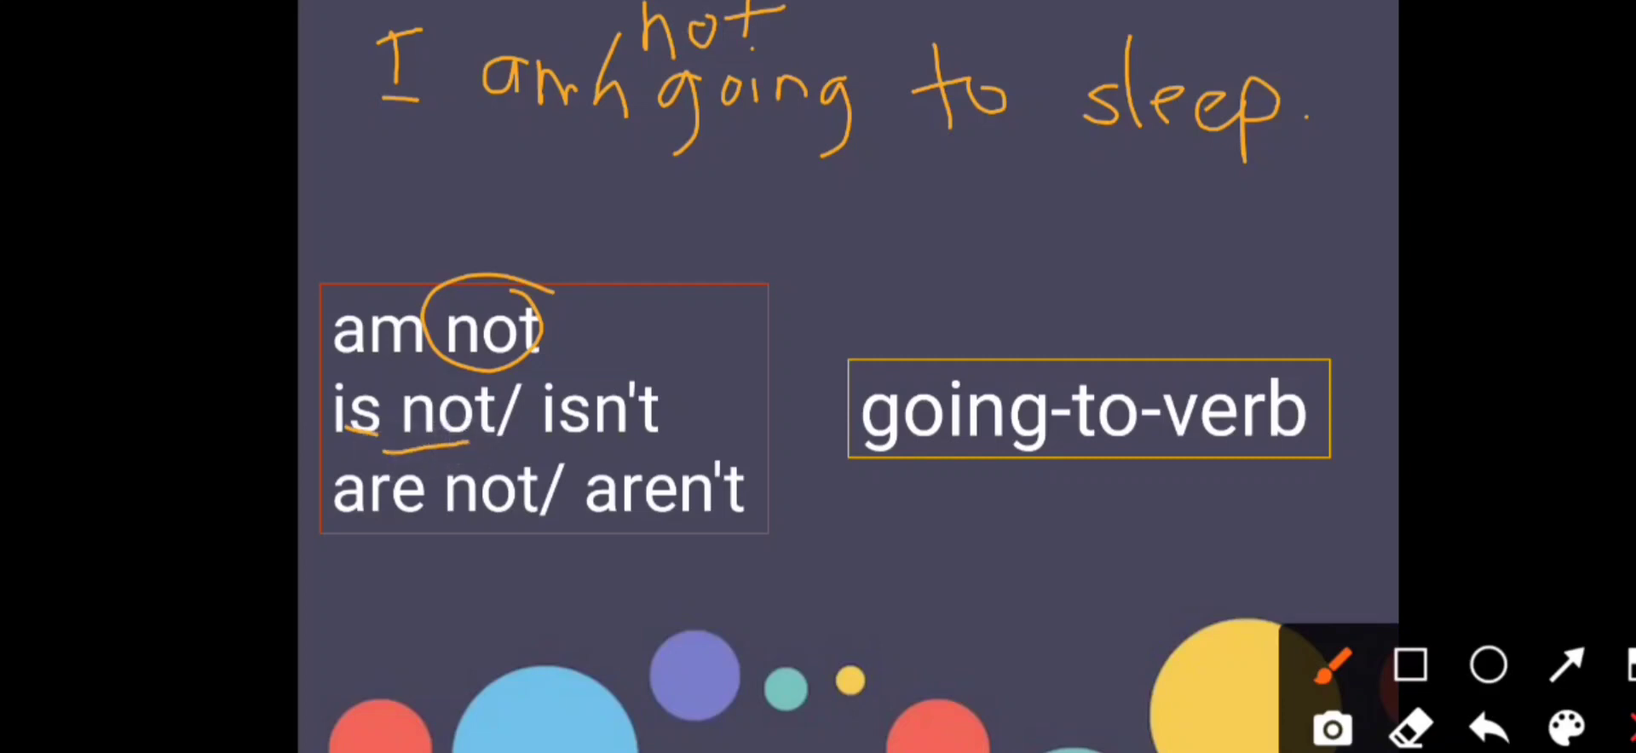
drag(365, 547, 485, 547)
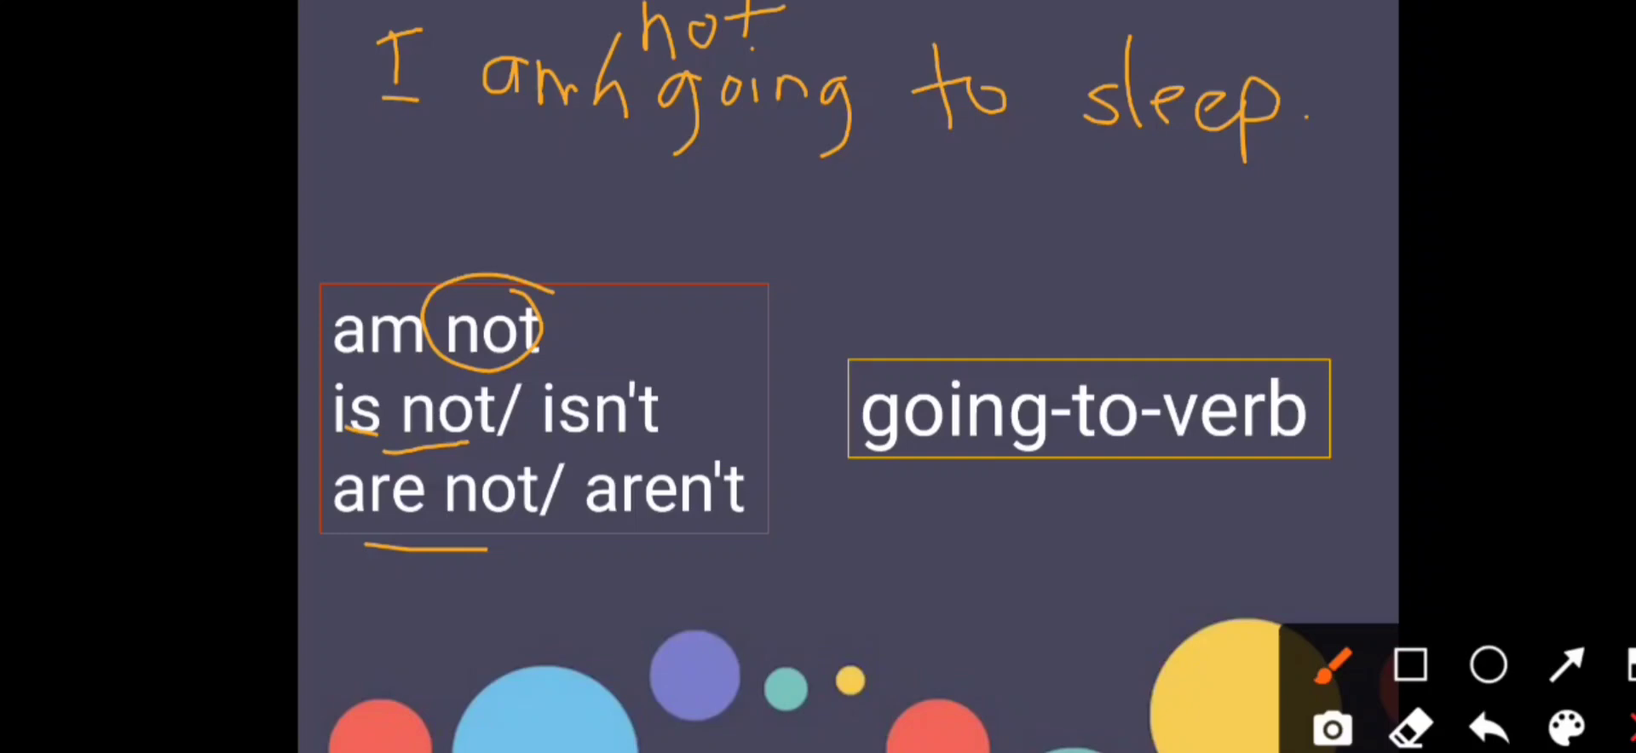
drag(689, 423, 731, 388)
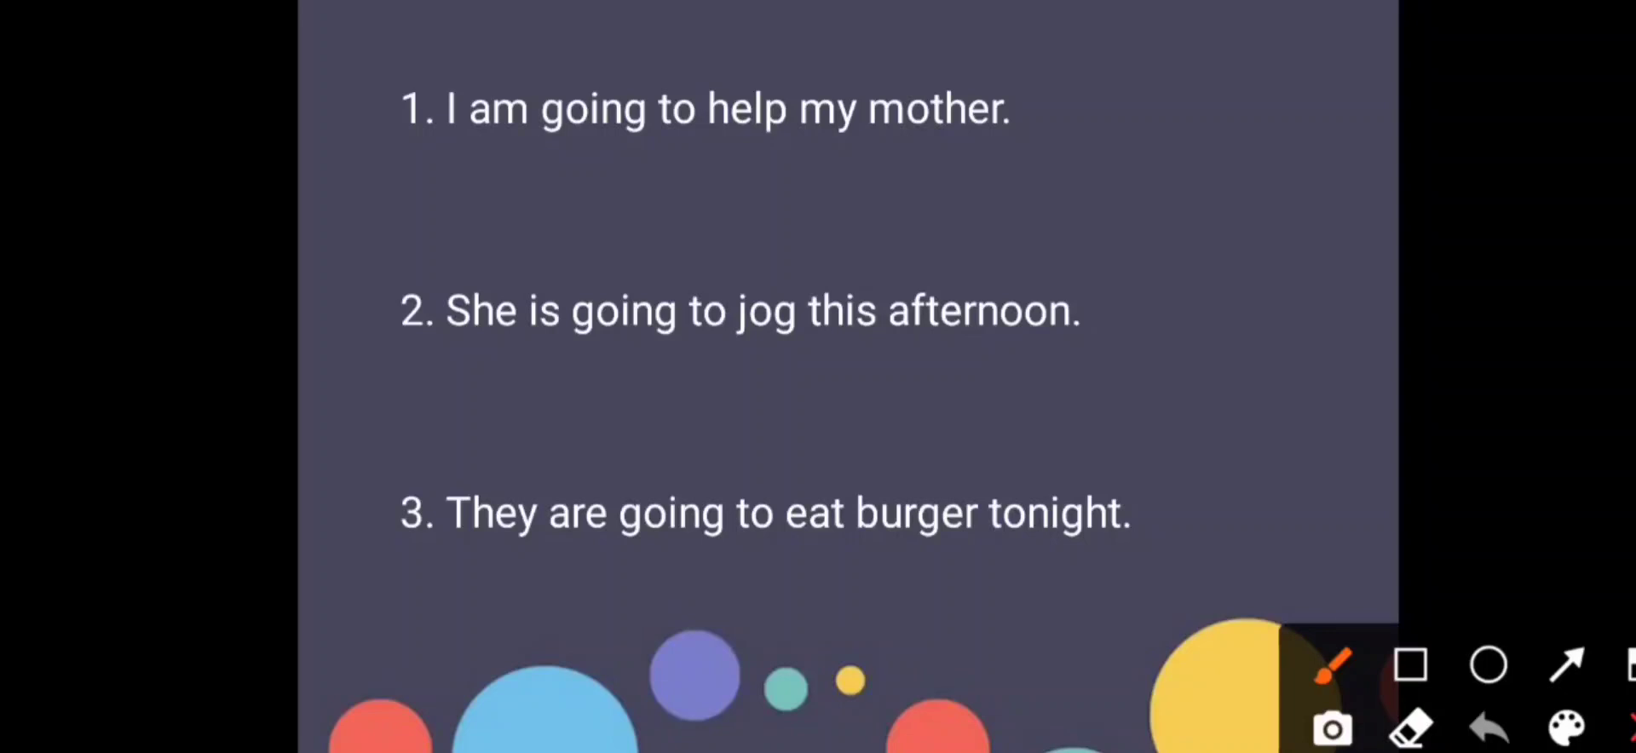
Write 'am is are' at top and 'I am not going to help my mother' under sentence 1.
drag(433, 167, 465, 219)
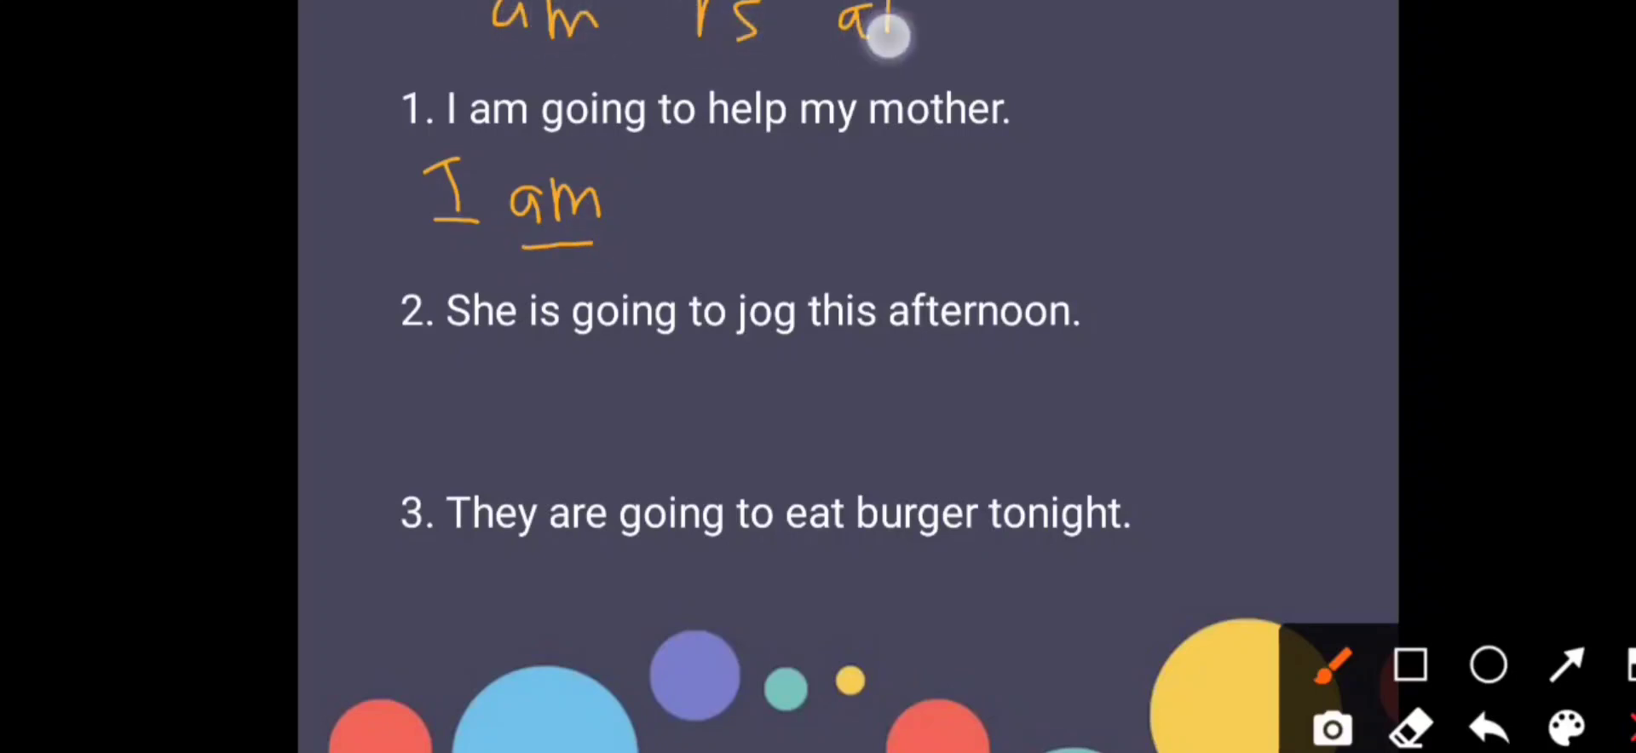
drag(887, 32, 971, 31)
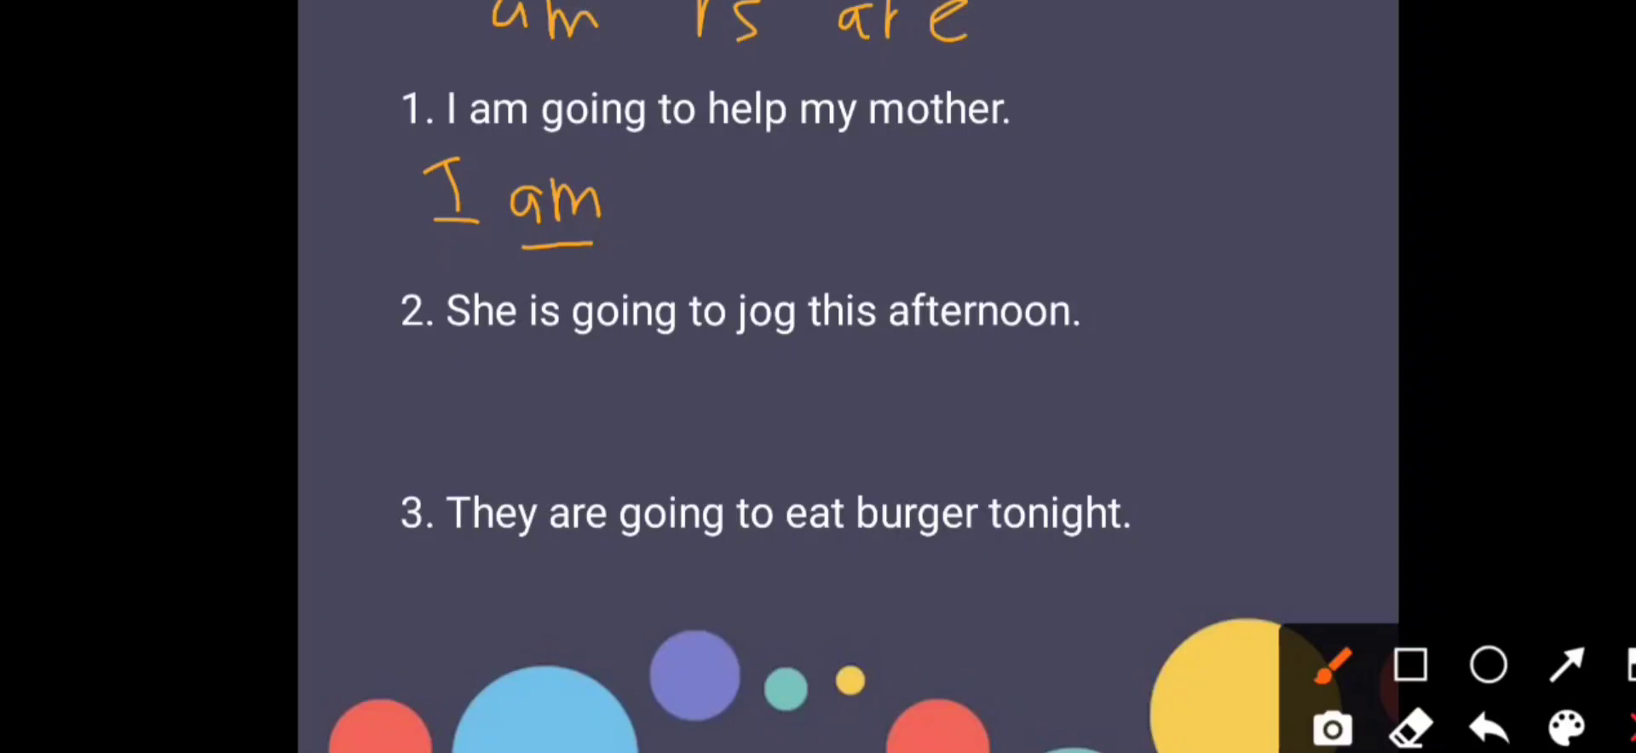
drag(652, 219, 720, 209)
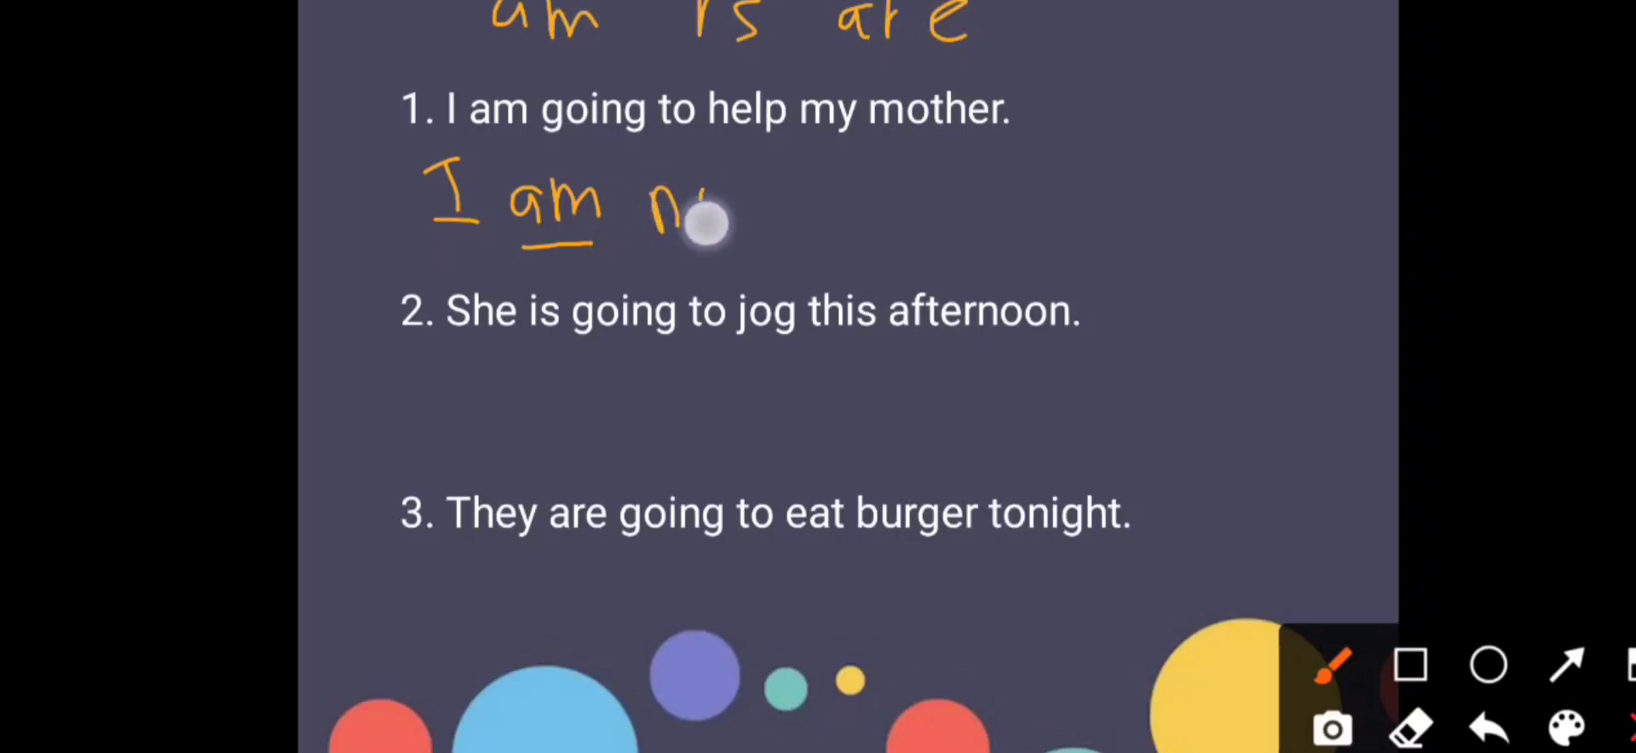
drag(689, 209, 887, 225)
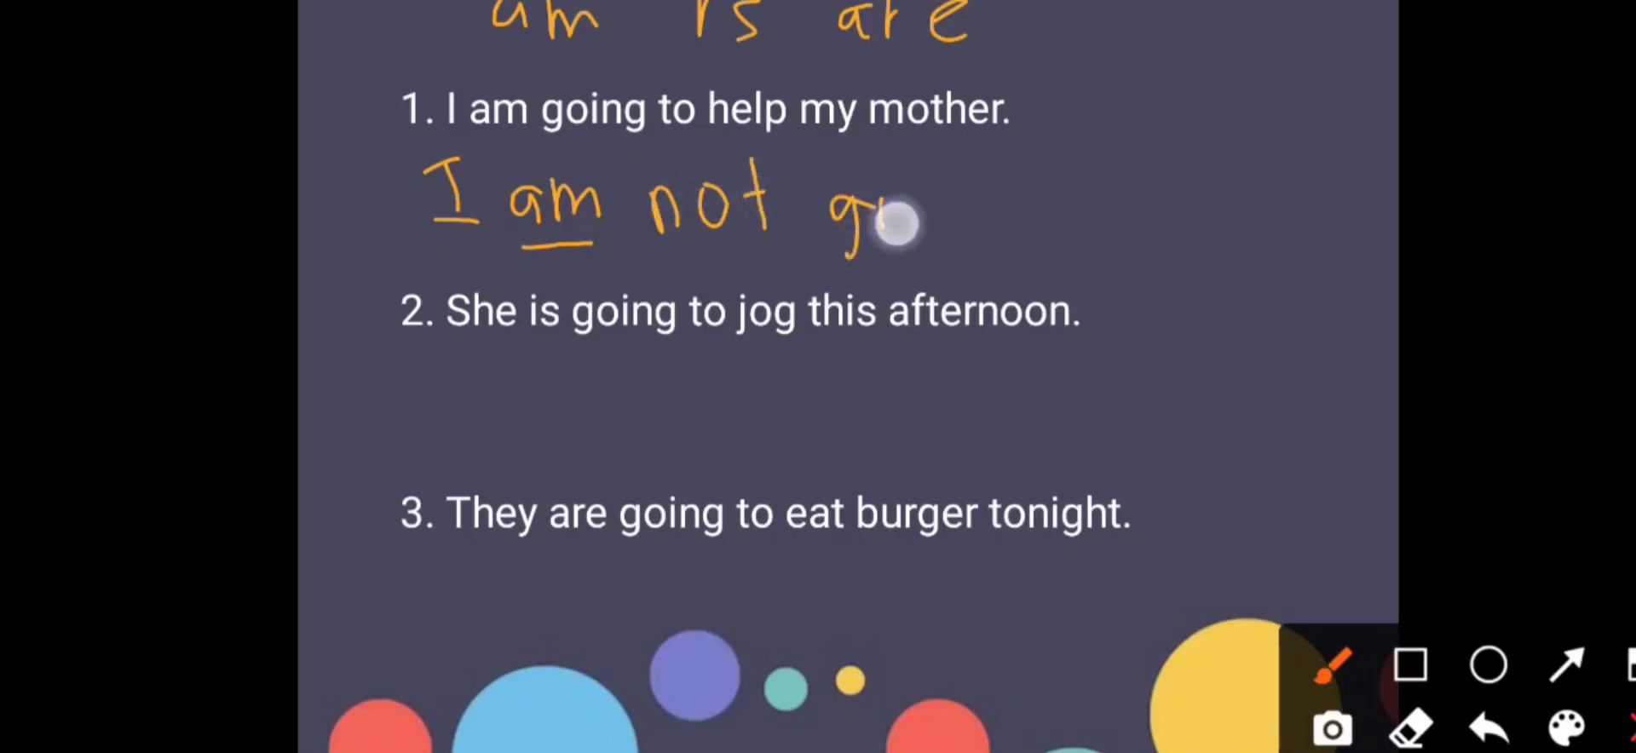
drag(898, 224, 1064, 227)
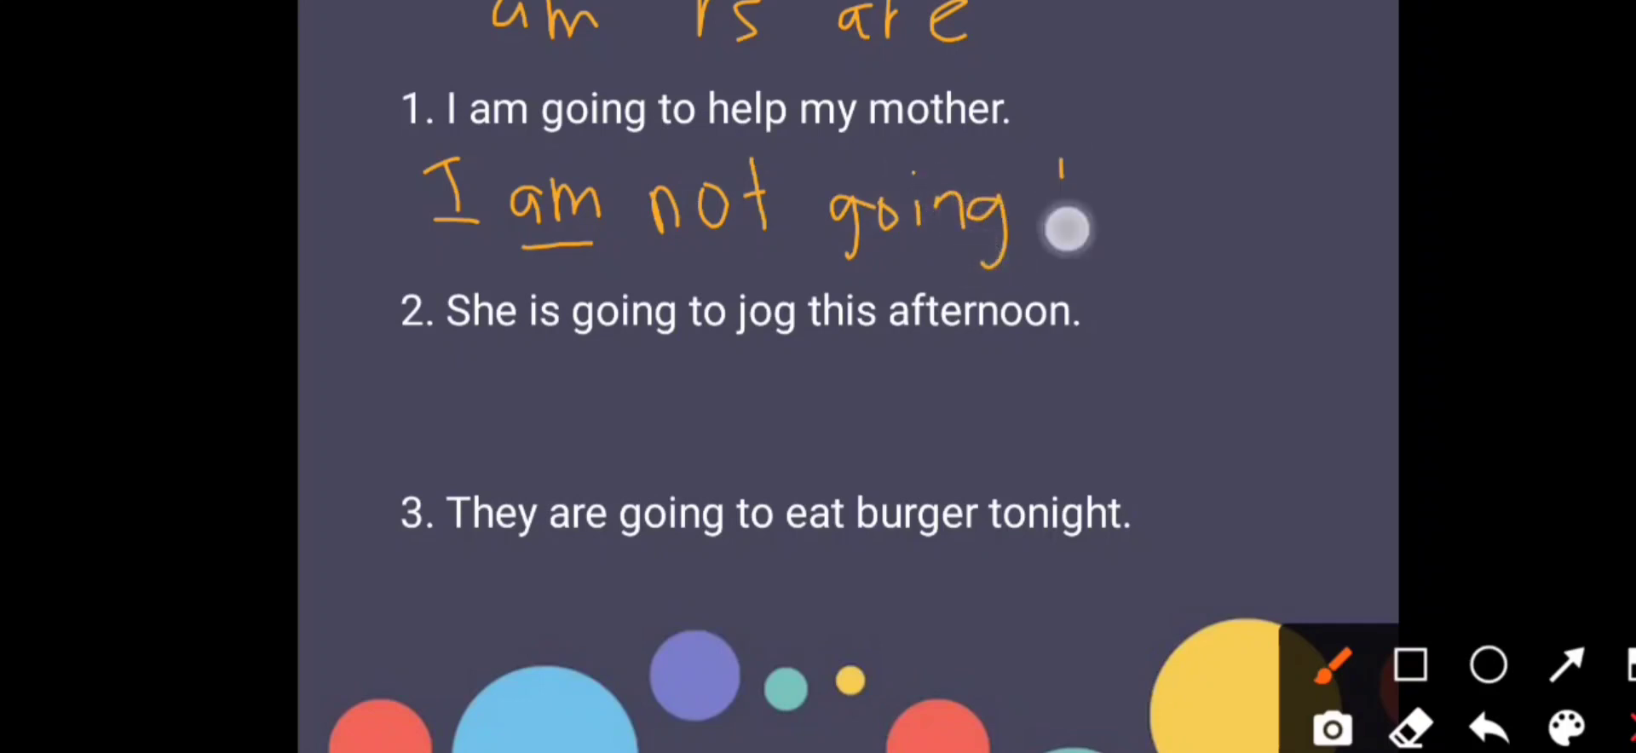
drag(1074, 208, 1242, 204)
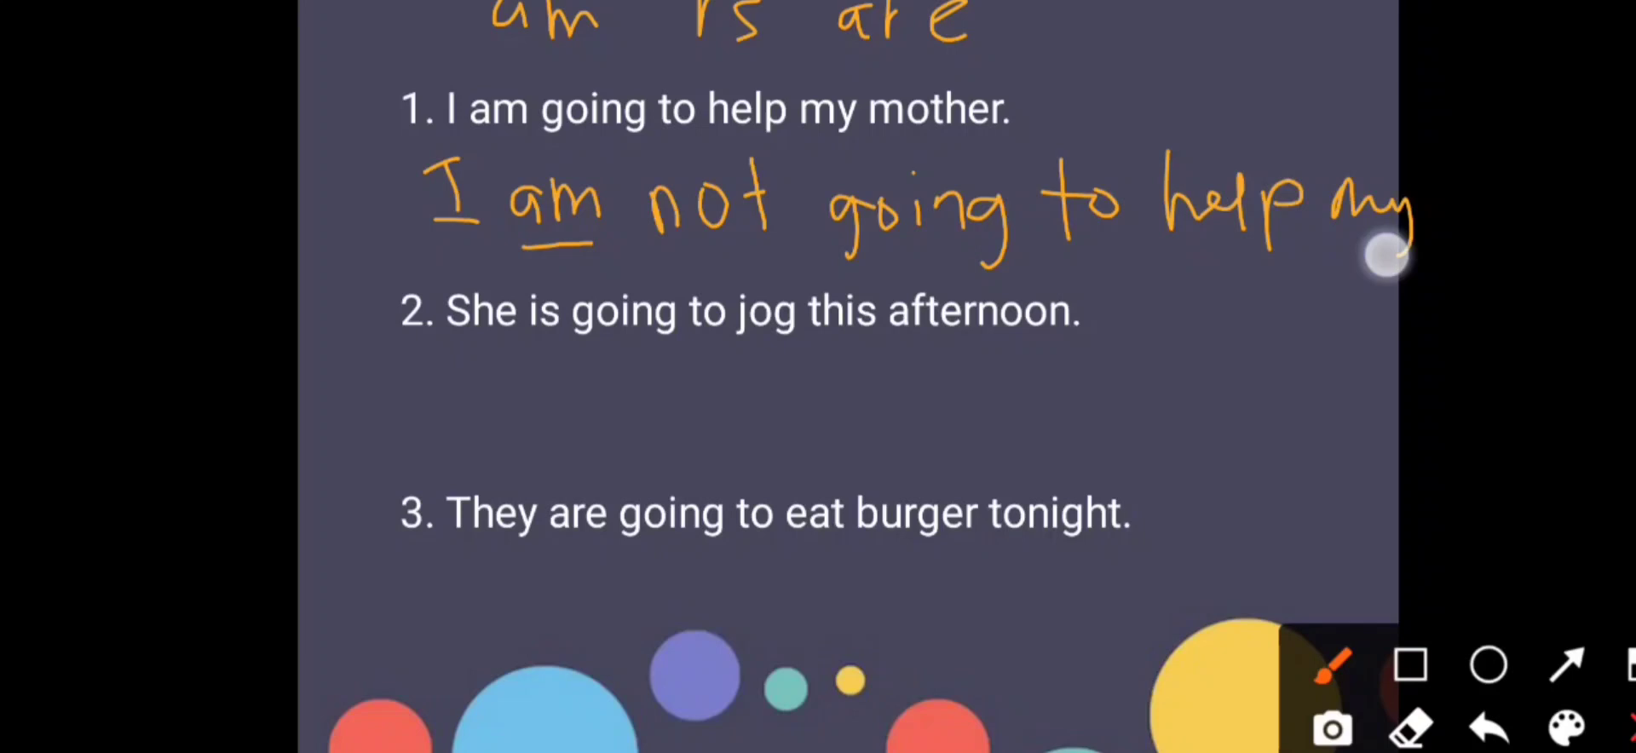
drag(1389, 256, 1524, 204)
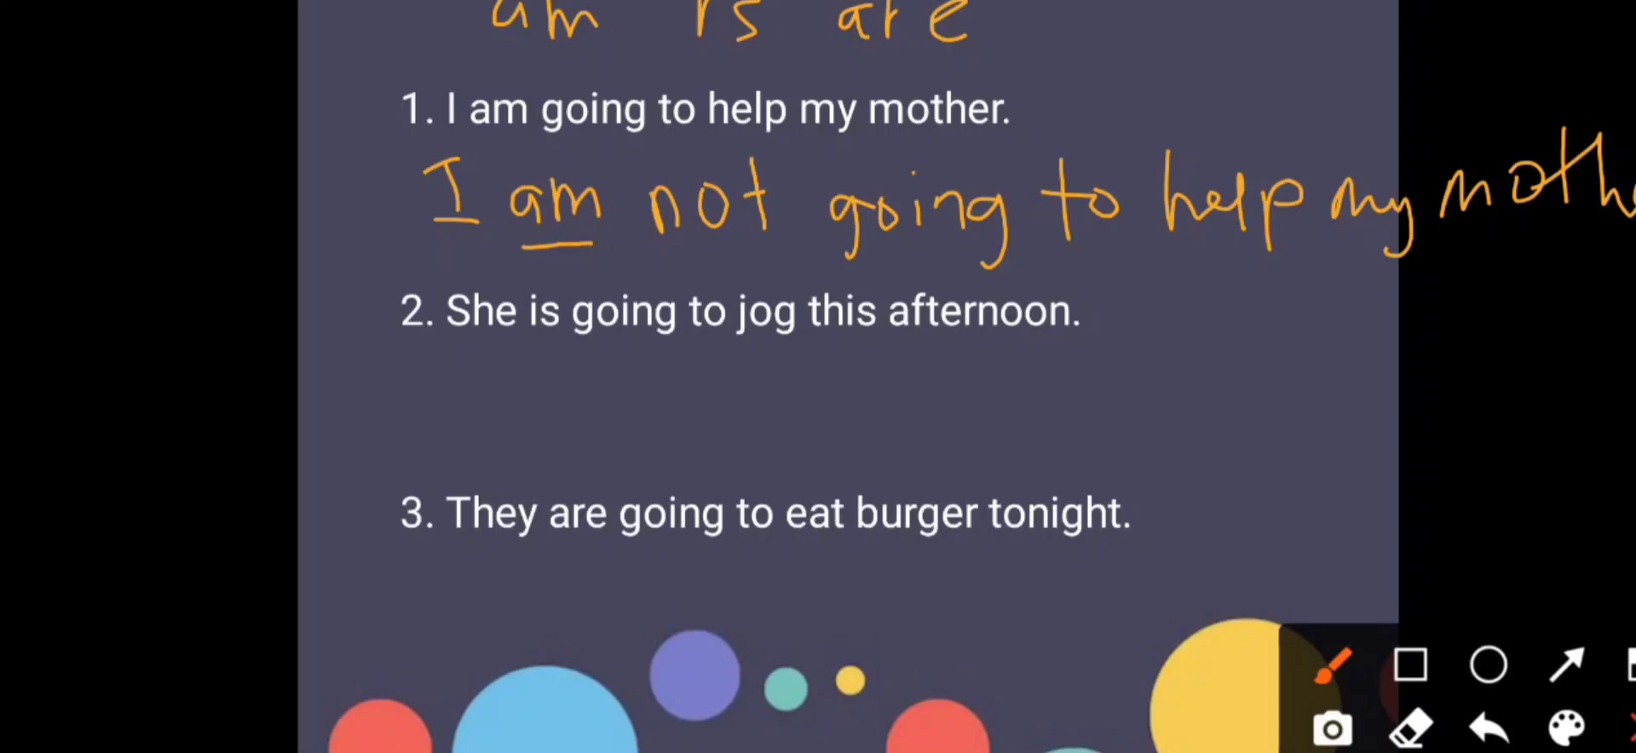
drag(527, 344, 568, 345)
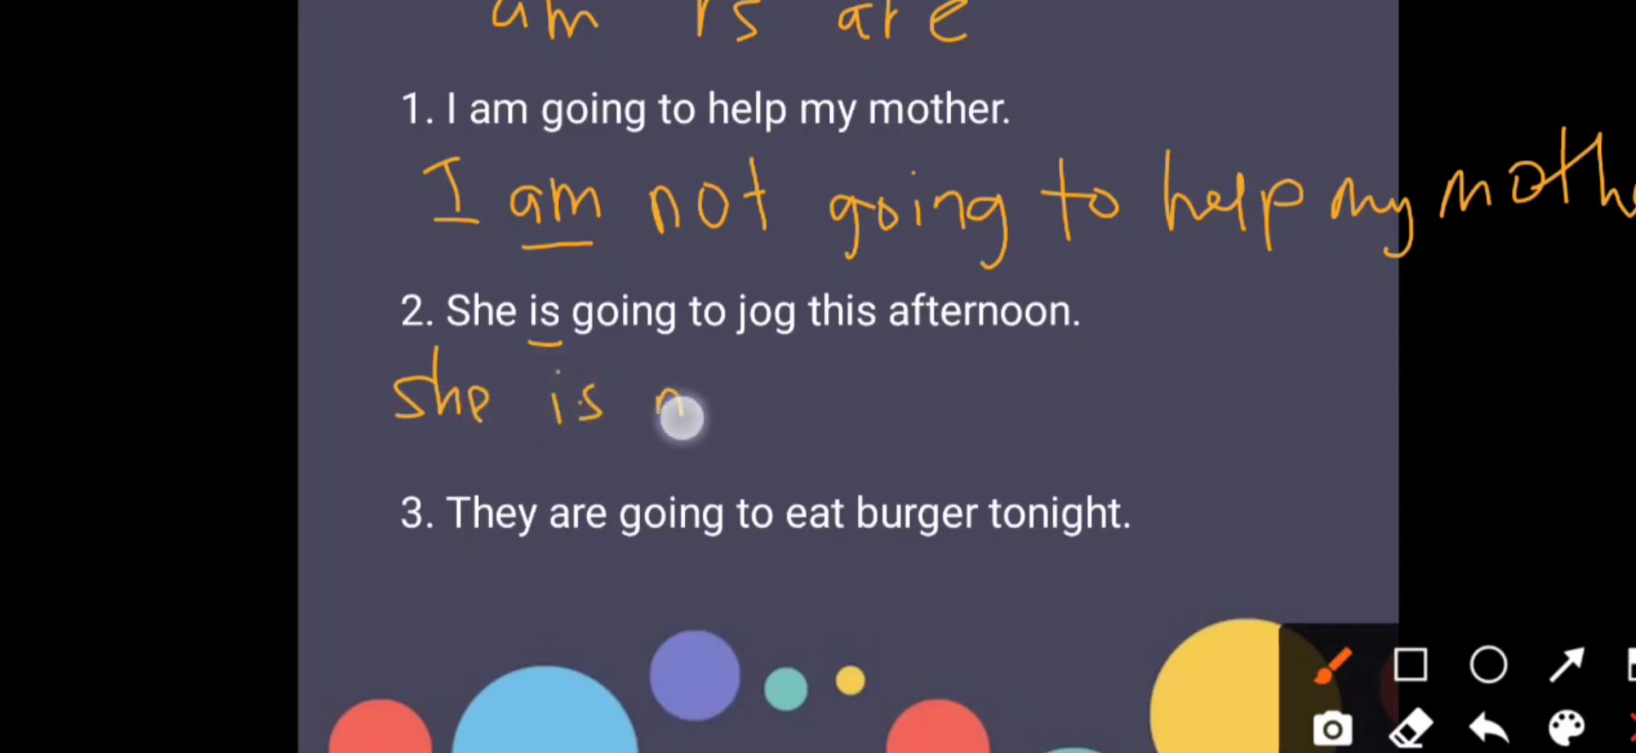
Handwrite 'She is not going to jog this afternoon' under sentence 2.
drag(679, 407, 856, 396)
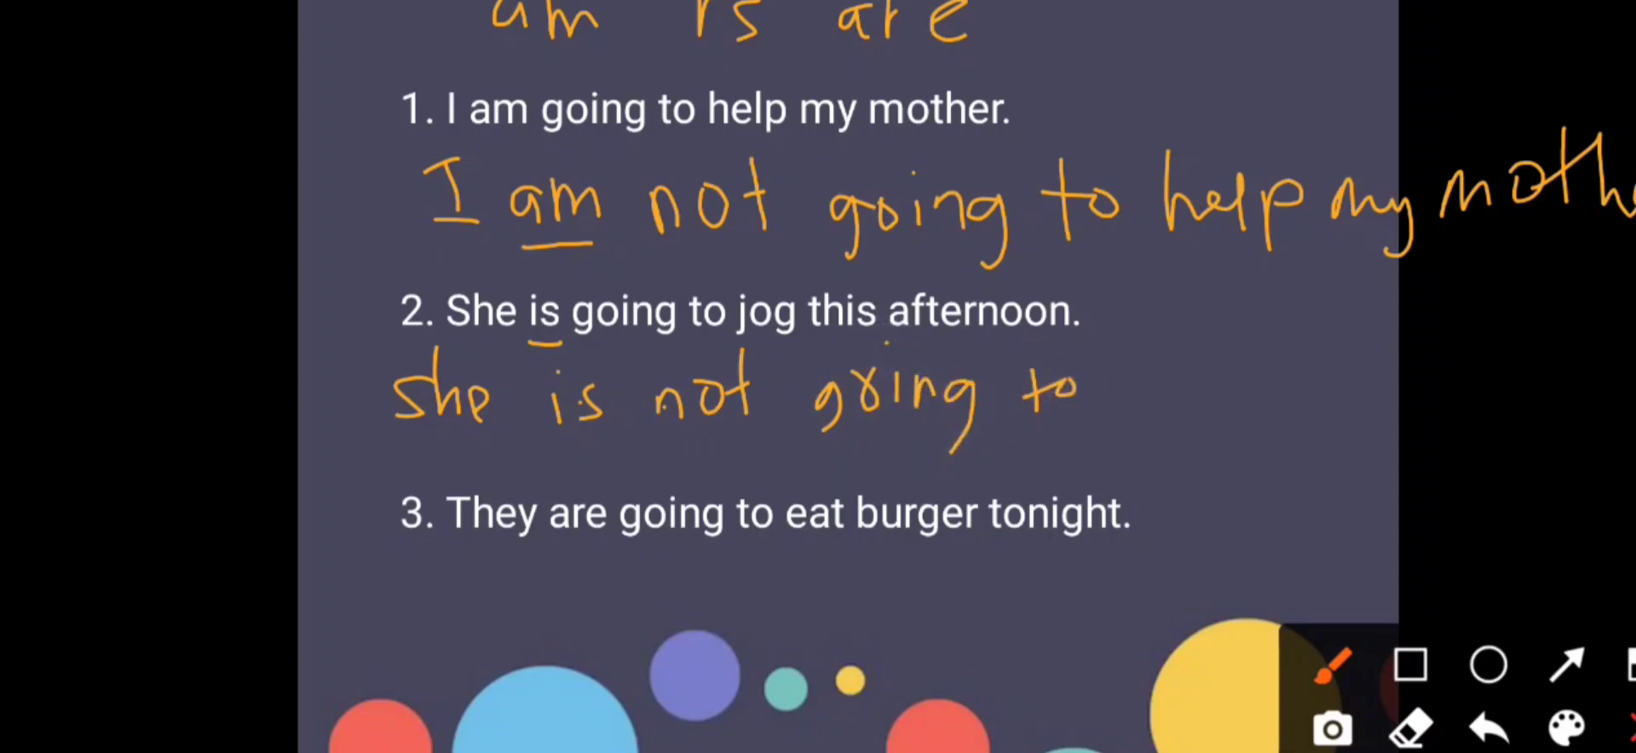
drag(1106, 396, 1274, 391)
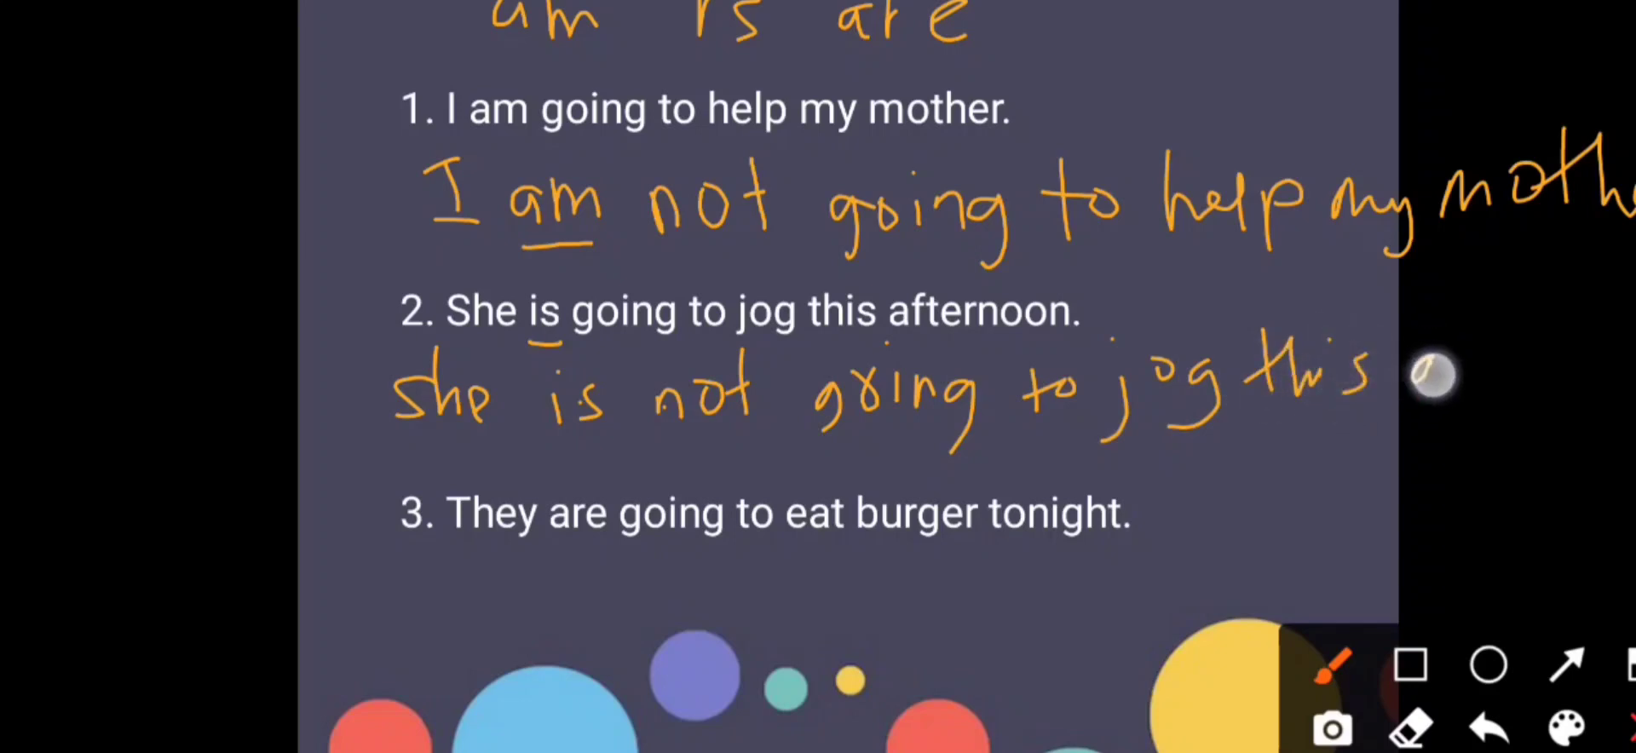
drag(1435, 376, 1591, 360)
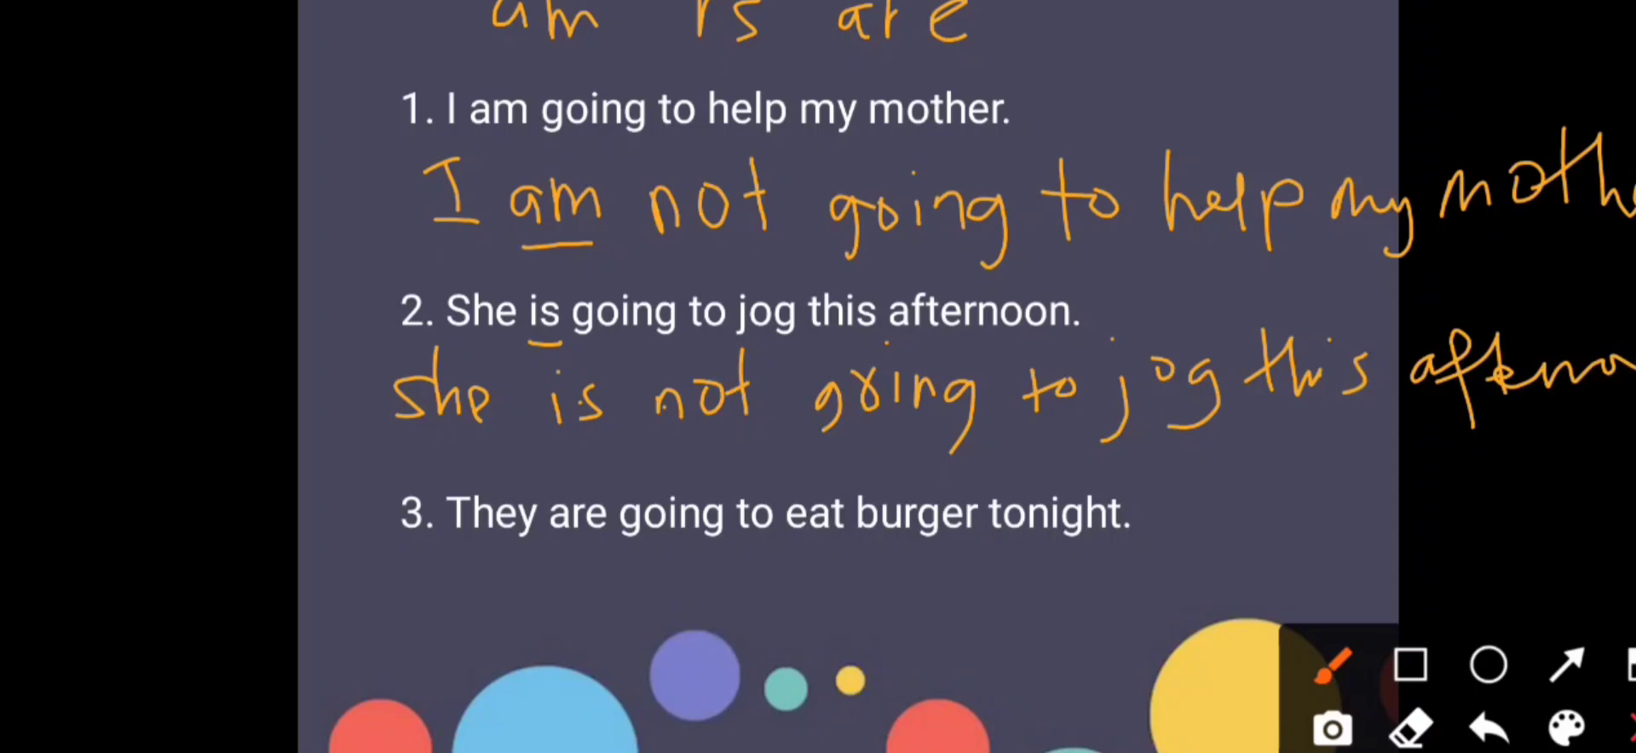
Circle 'is not', write 'isn't' below it, and underline 'are' in sentence 3.
drag(646, 435, 735, 433)
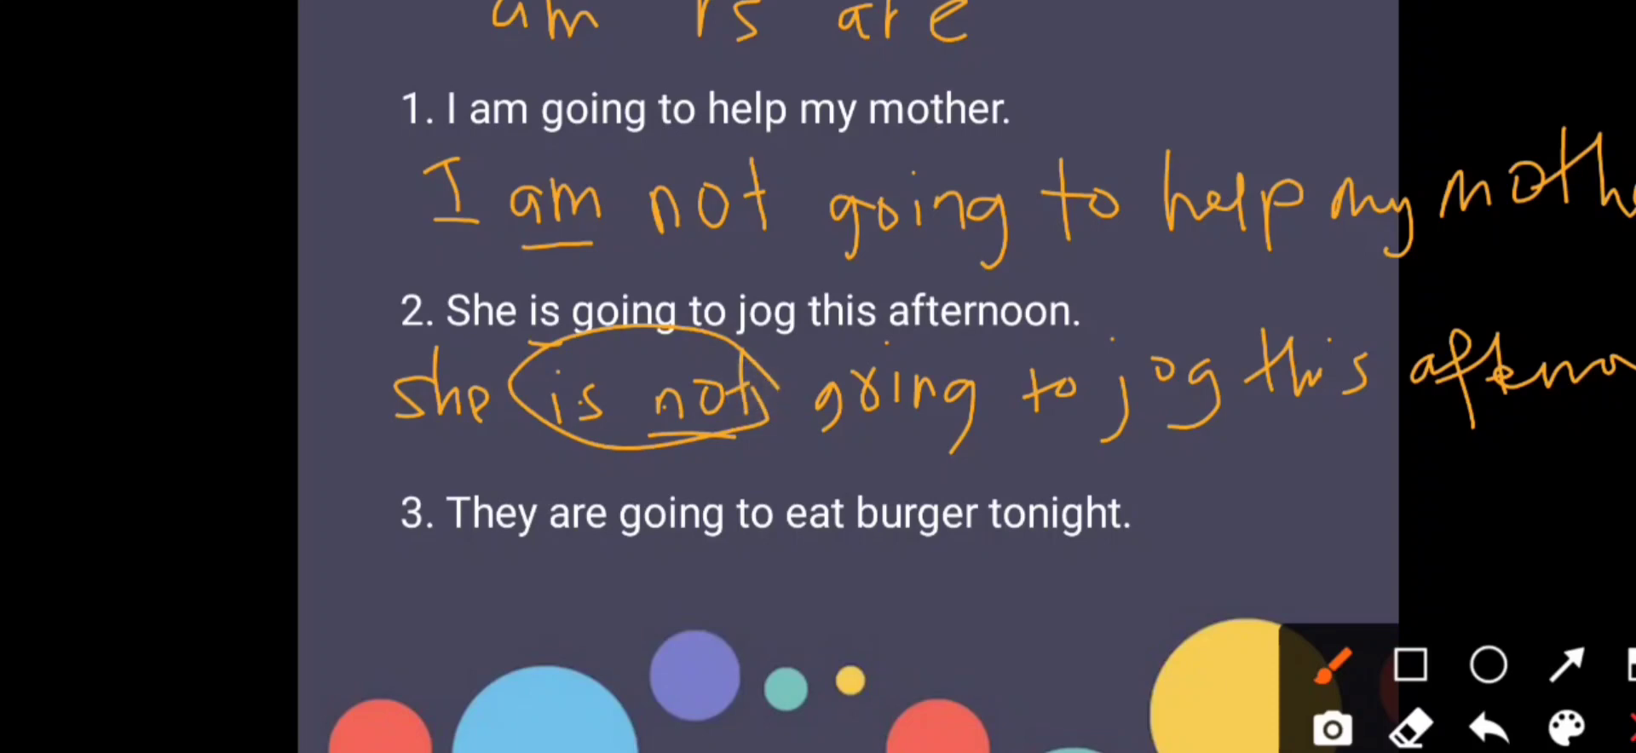
click(595, 485)
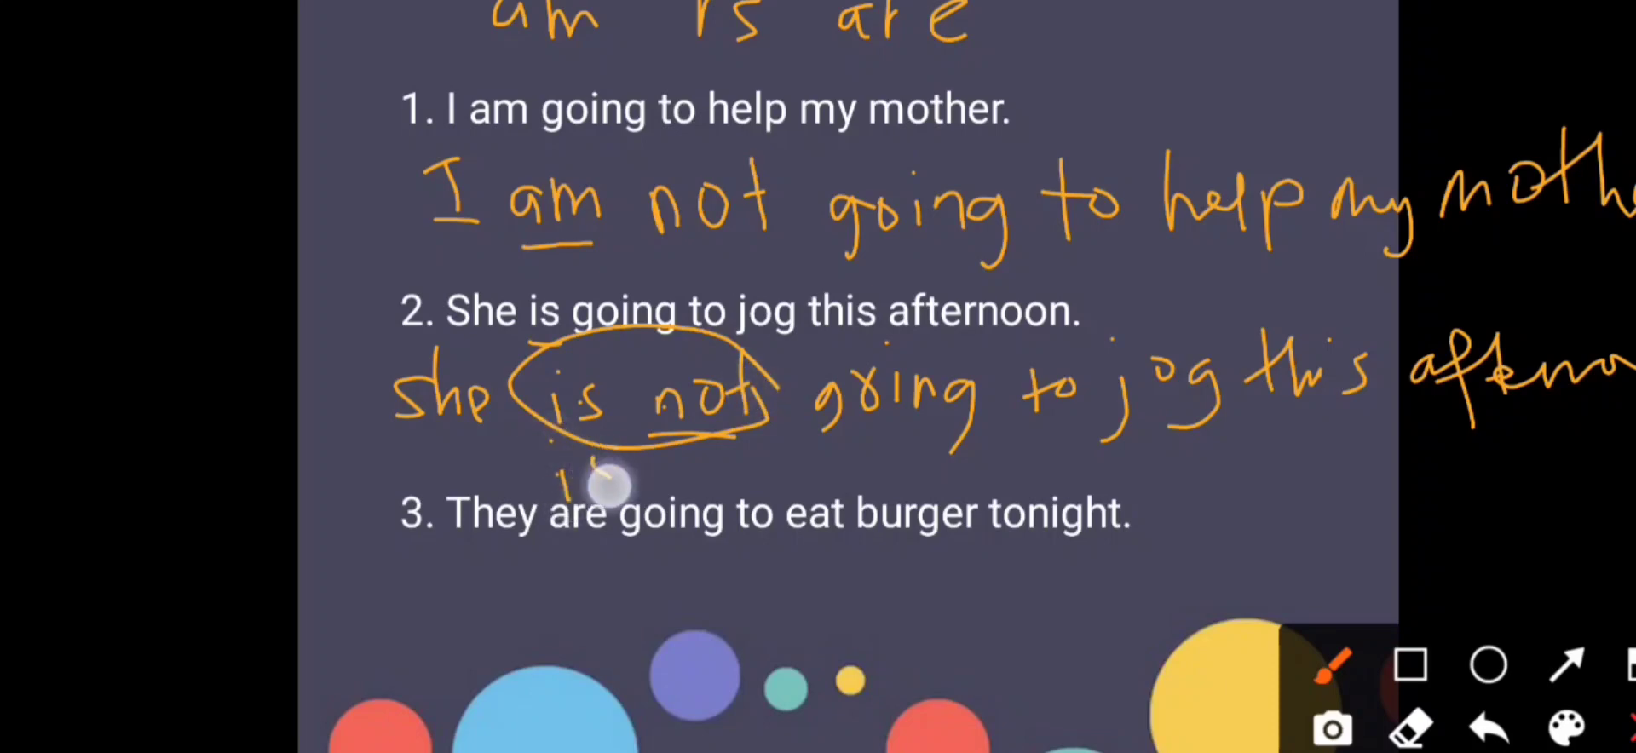
drag(563, 480, 721, 480)
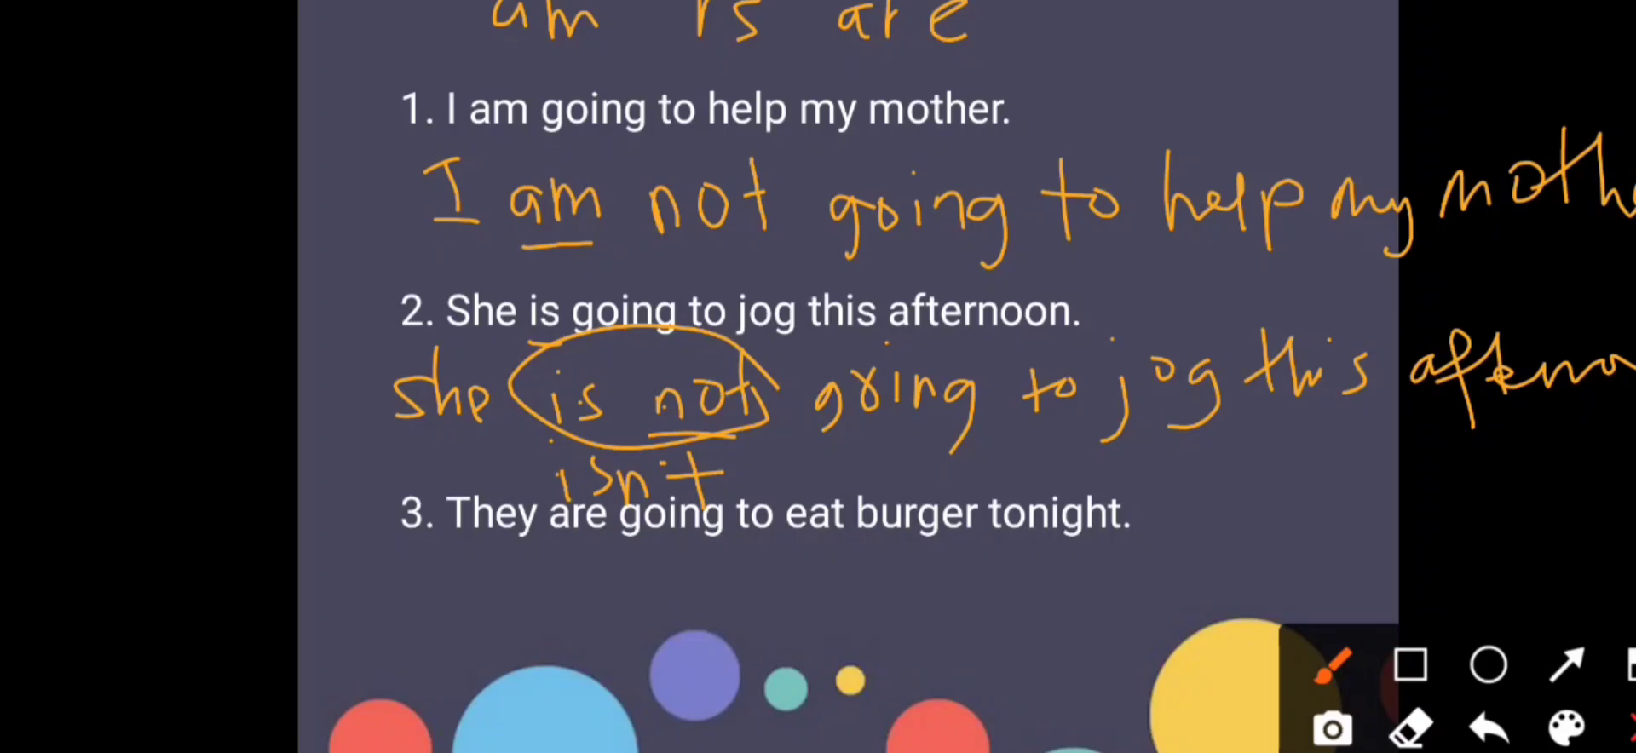
drag(559, 550, 600, 550)
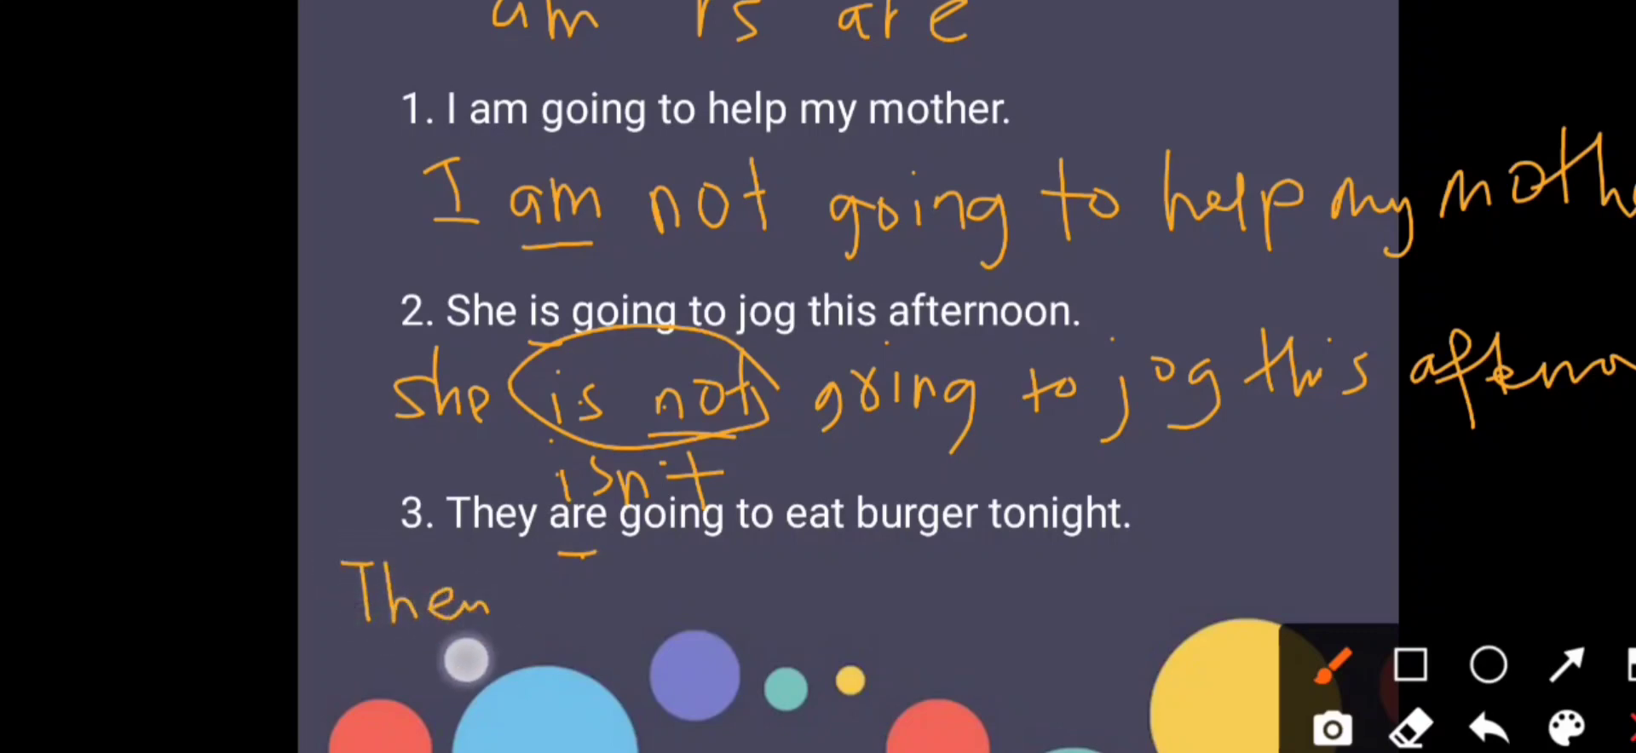
Handwrite 'They are not going to eat' under sentence 3 in orange.
drag(501, 600, 627, 610)
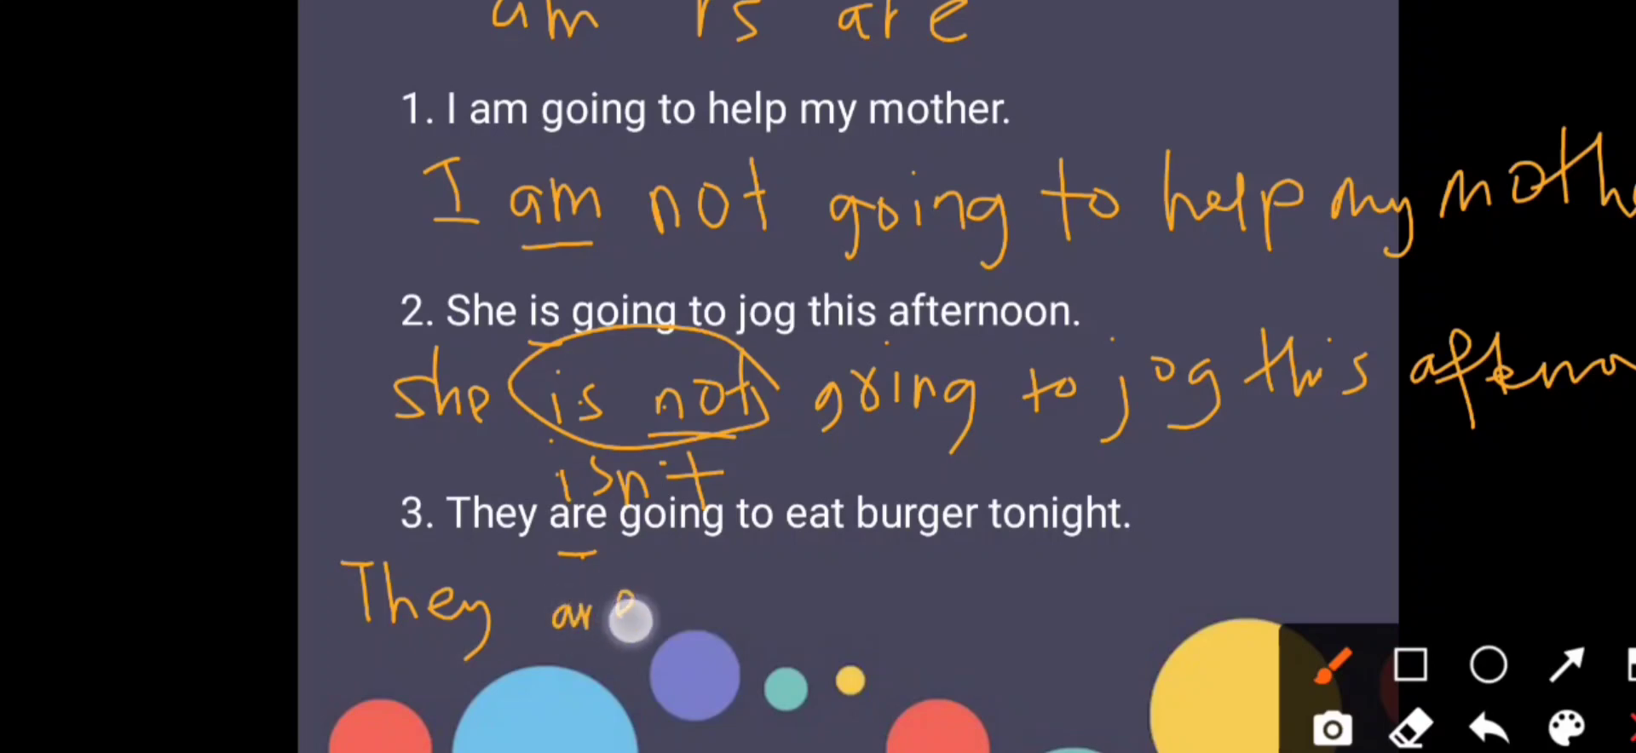
drag(585, 610, 772, 610)
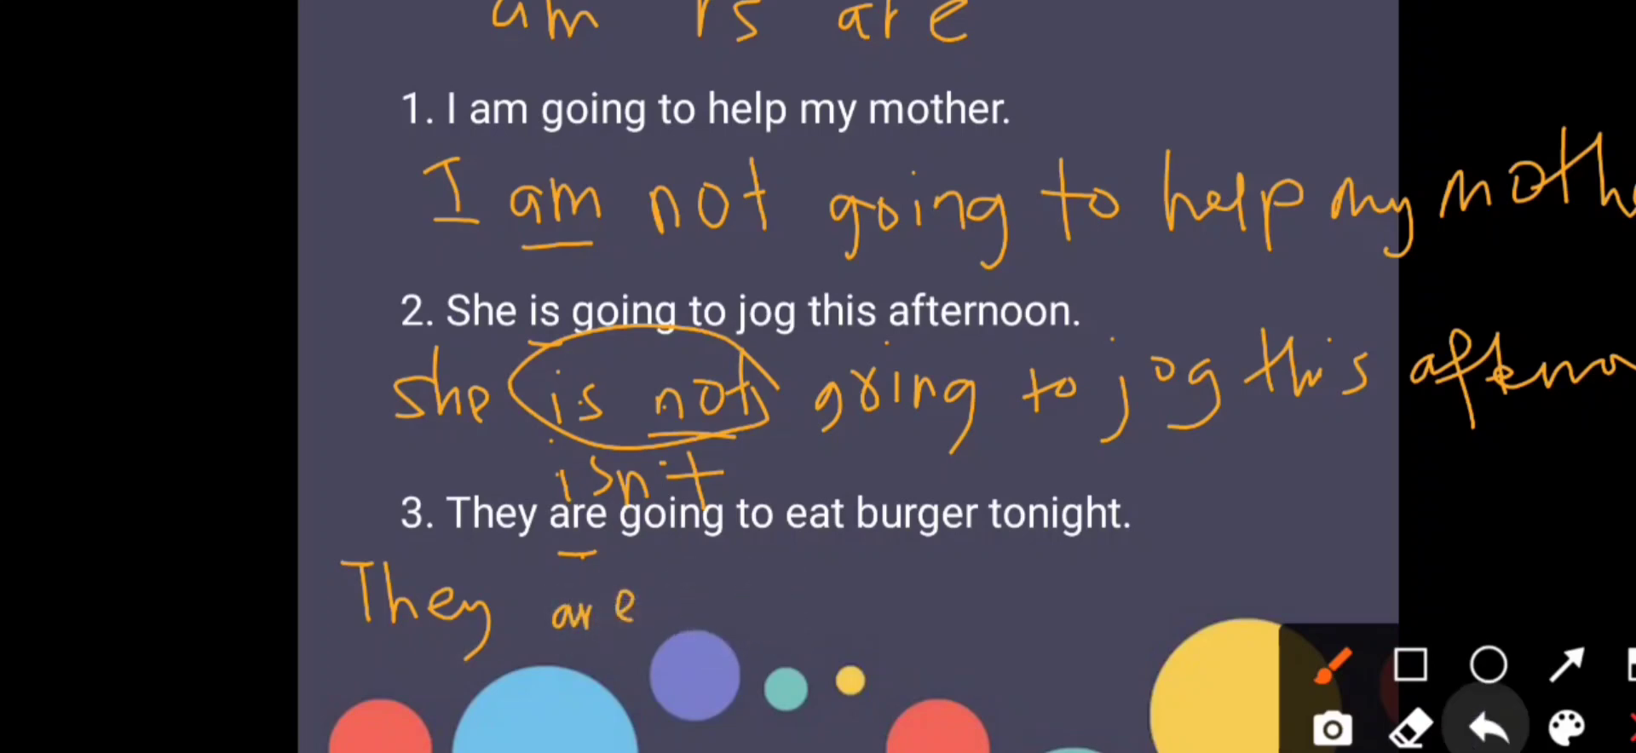
drag(584, 615, 626, 626)
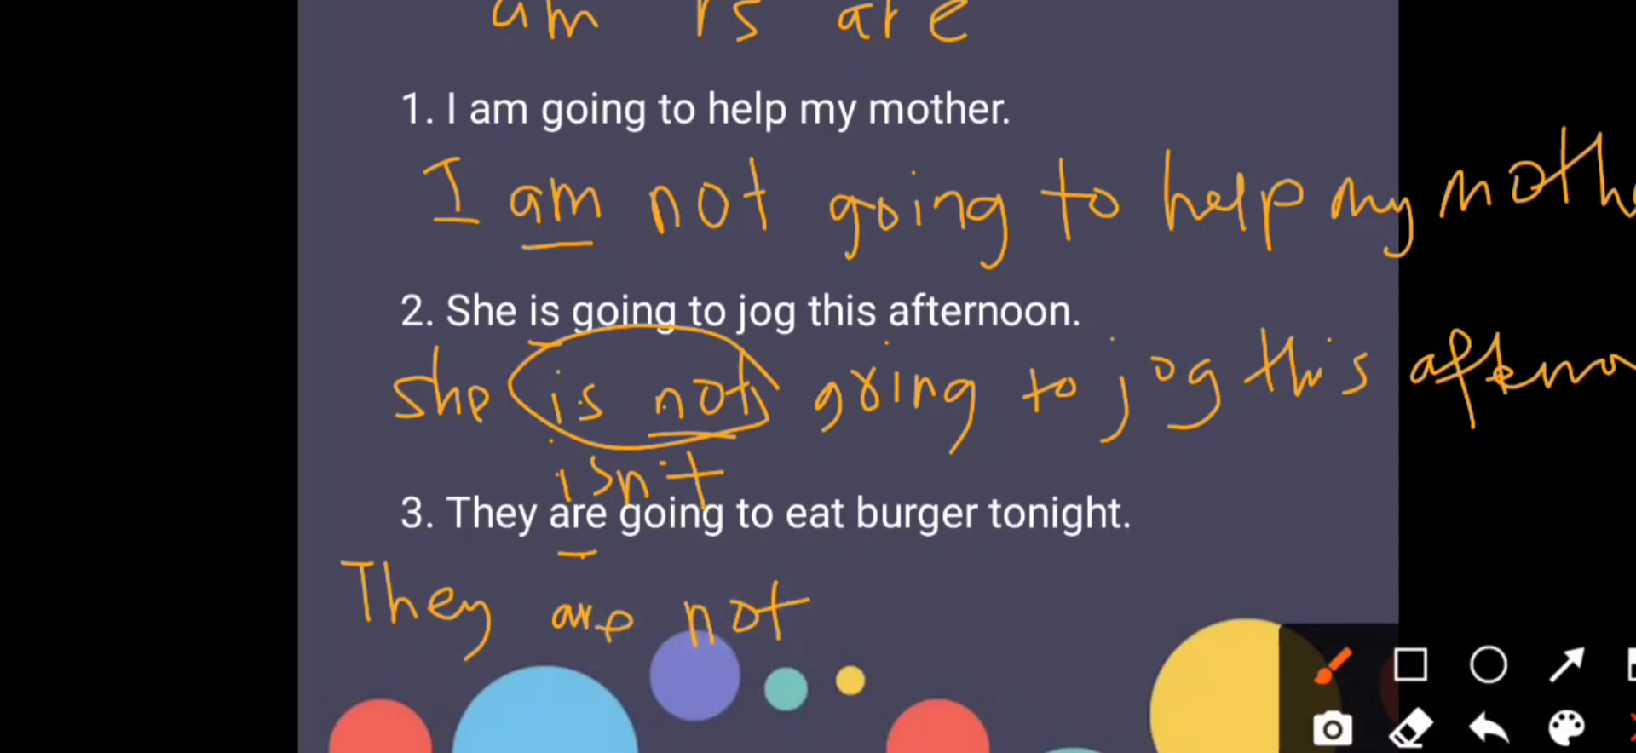
drag(887, 627, 1054, 626)
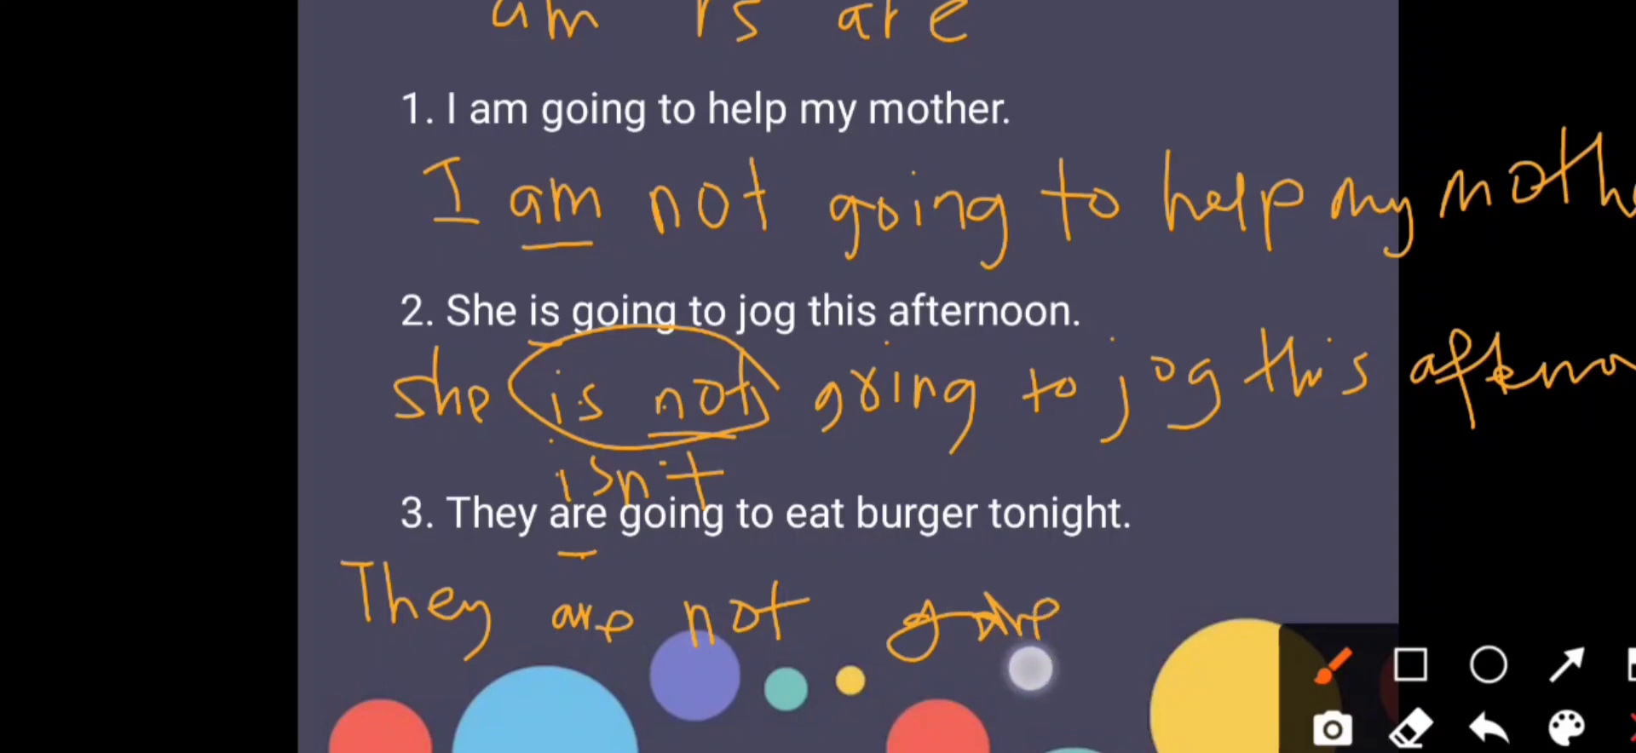
drag(1085, 626, 1305, 600)
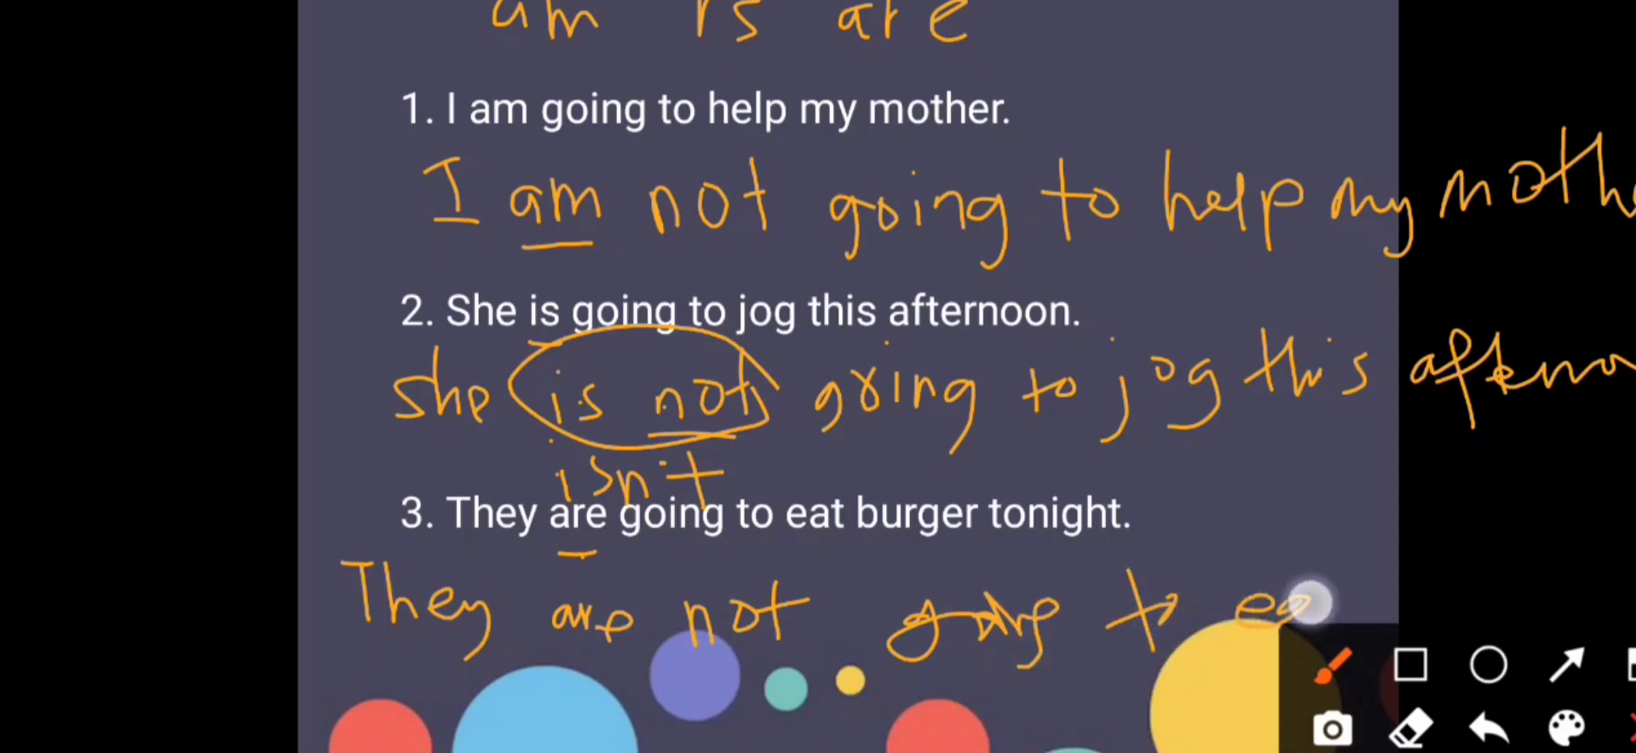
drag(1284, 600, 1534, 600)
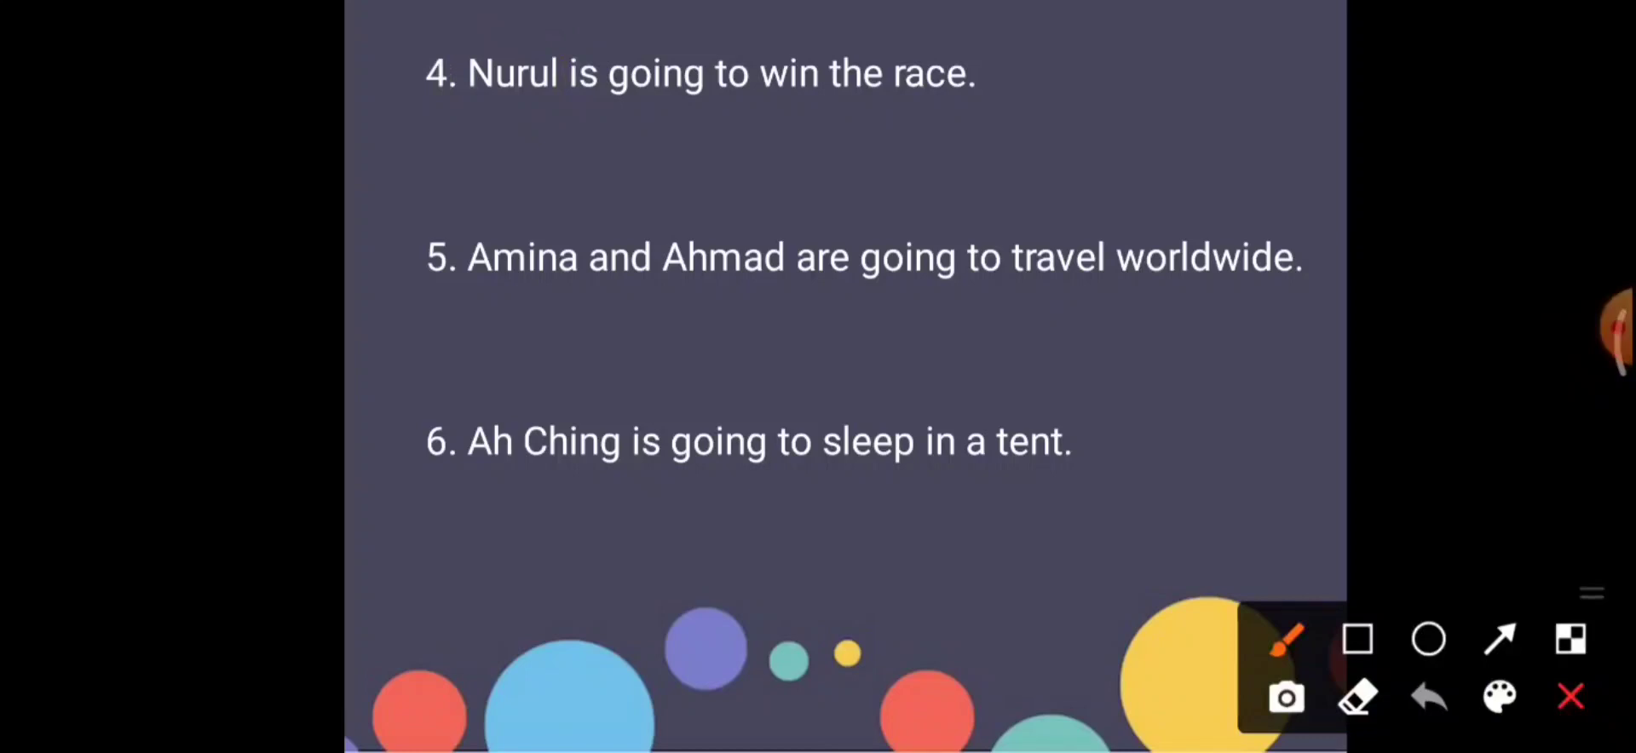
Circle 'is' in example 4 and handwrite 'Nurul isn't going to win the race.' beneath.
drag(543, 47, 585, 99)
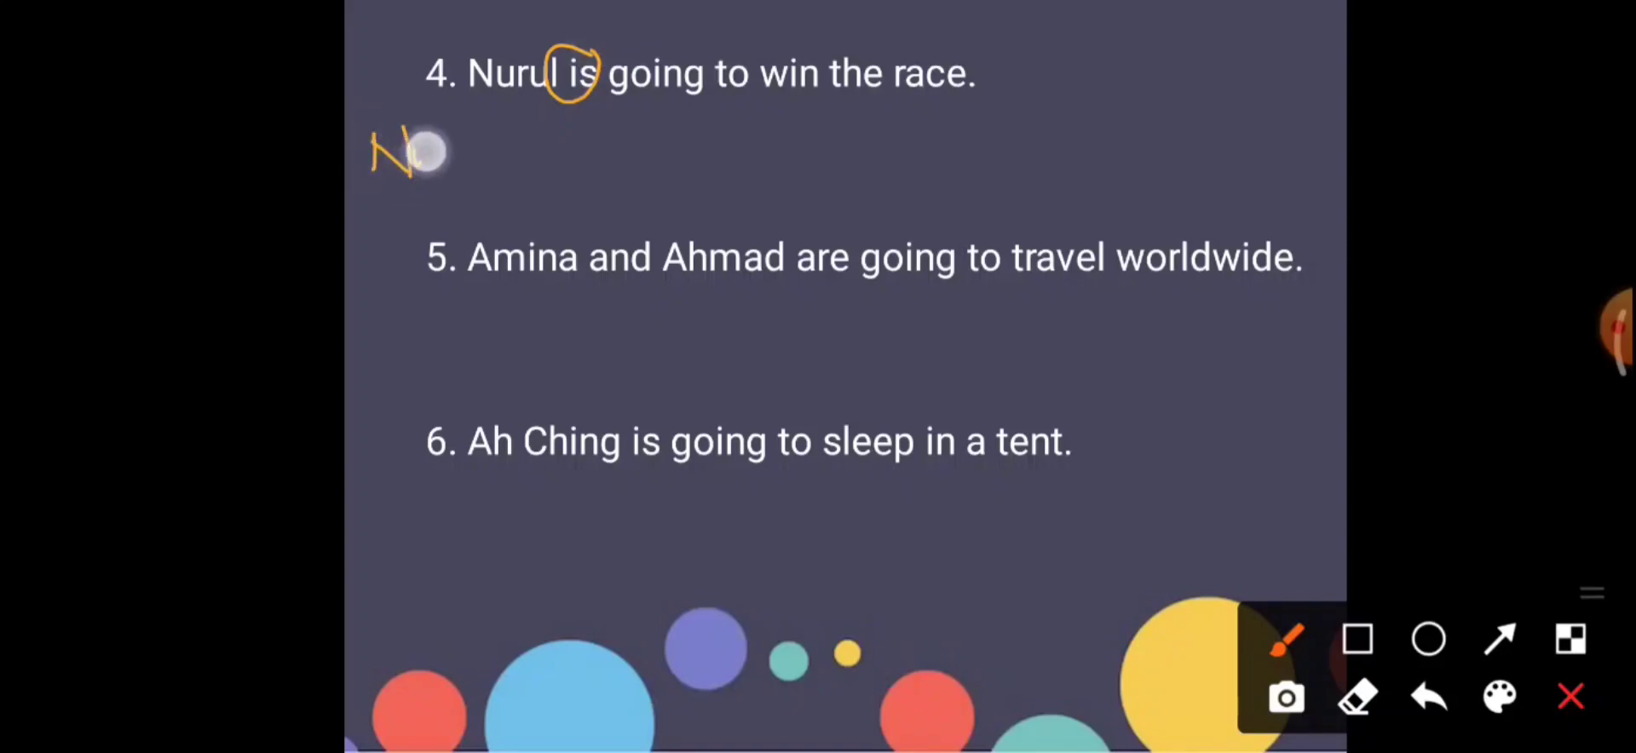
drag(418, 156, 559, 157)
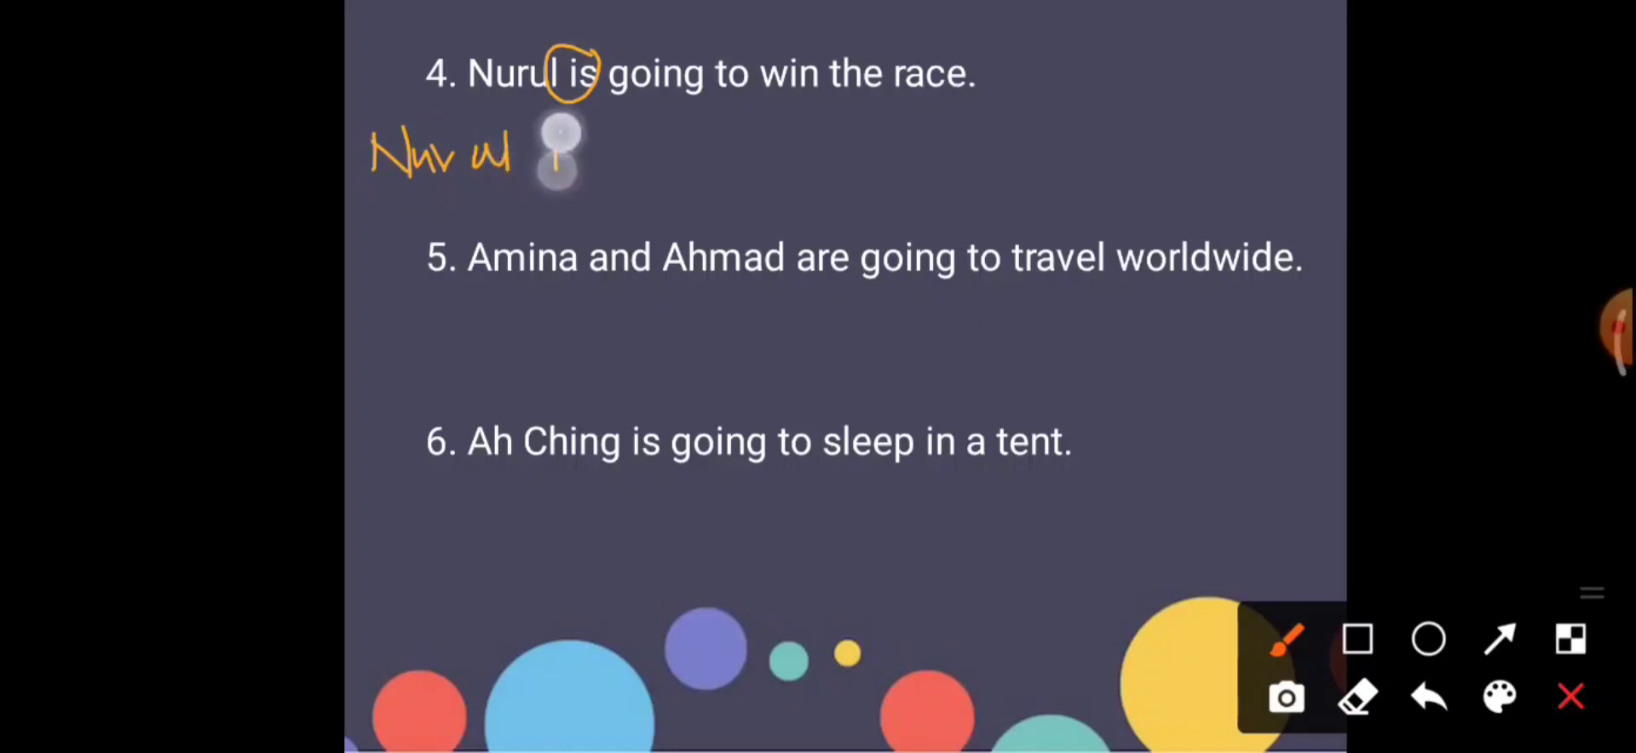
drag(558, 151, 679, 151)
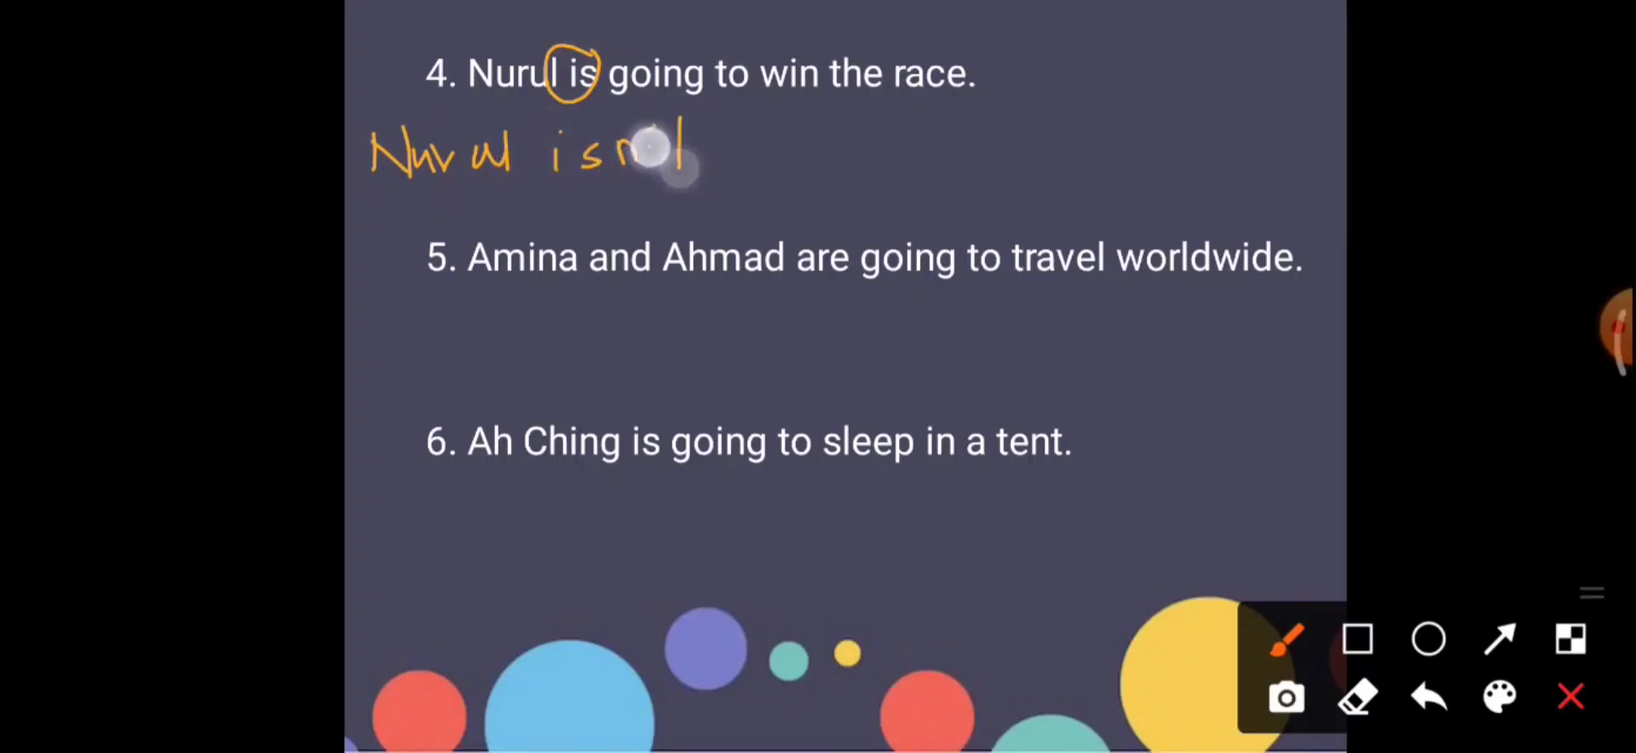
drag(658, 152, 814, 157)
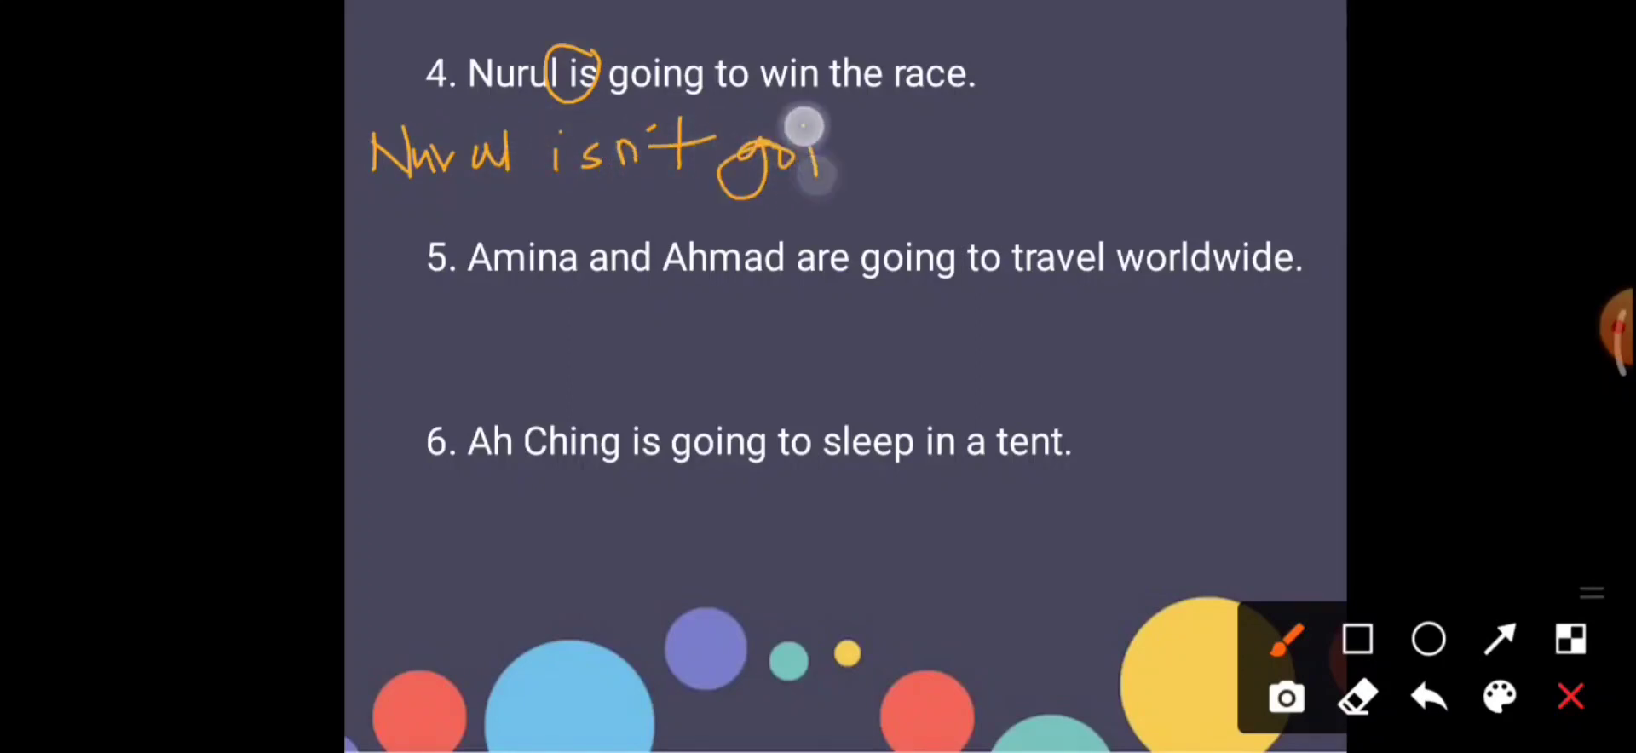
drag(814, 157, 1002, 157)
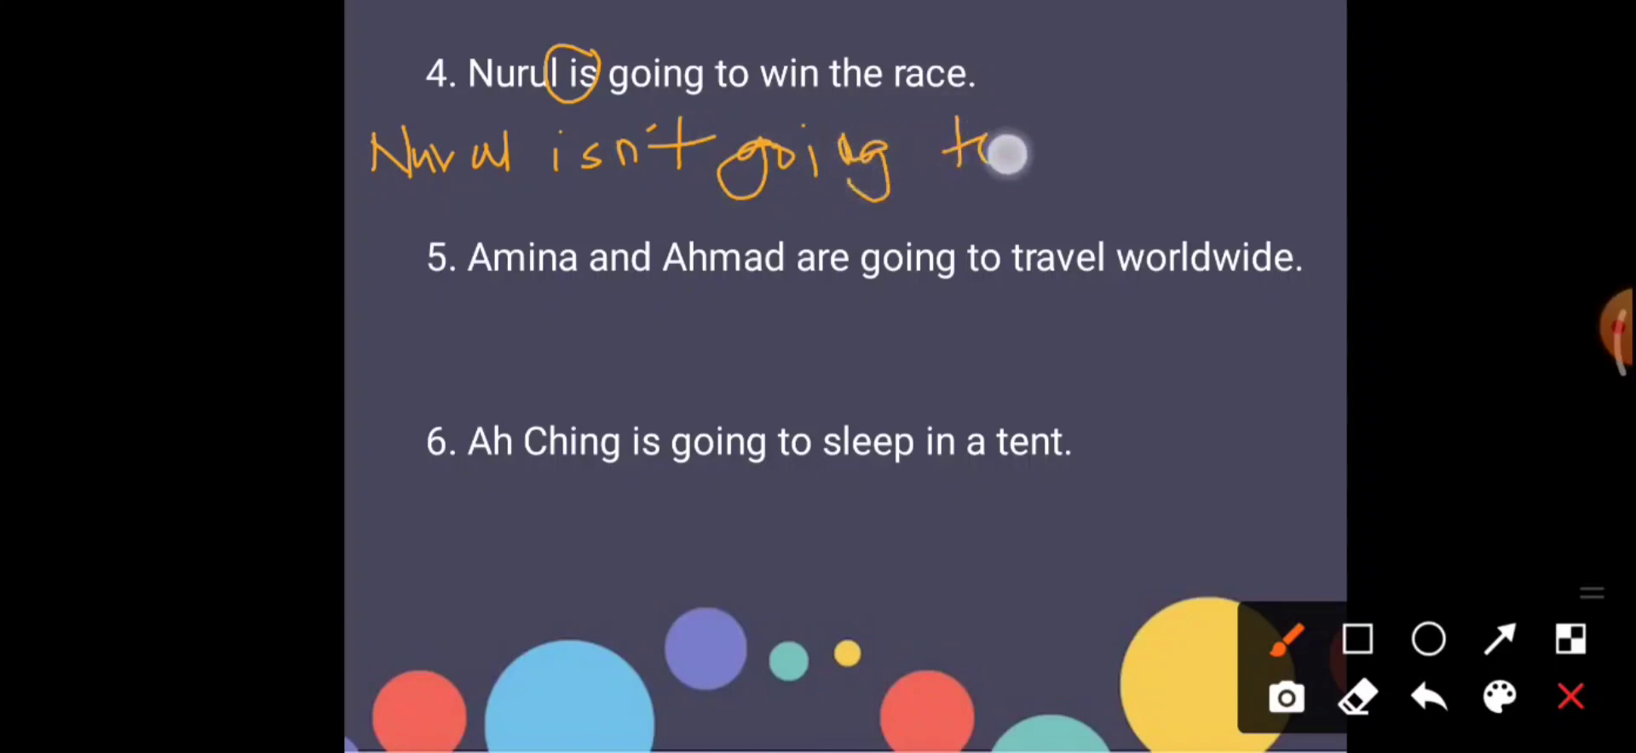
drag(1002, 152, 1210, 172)
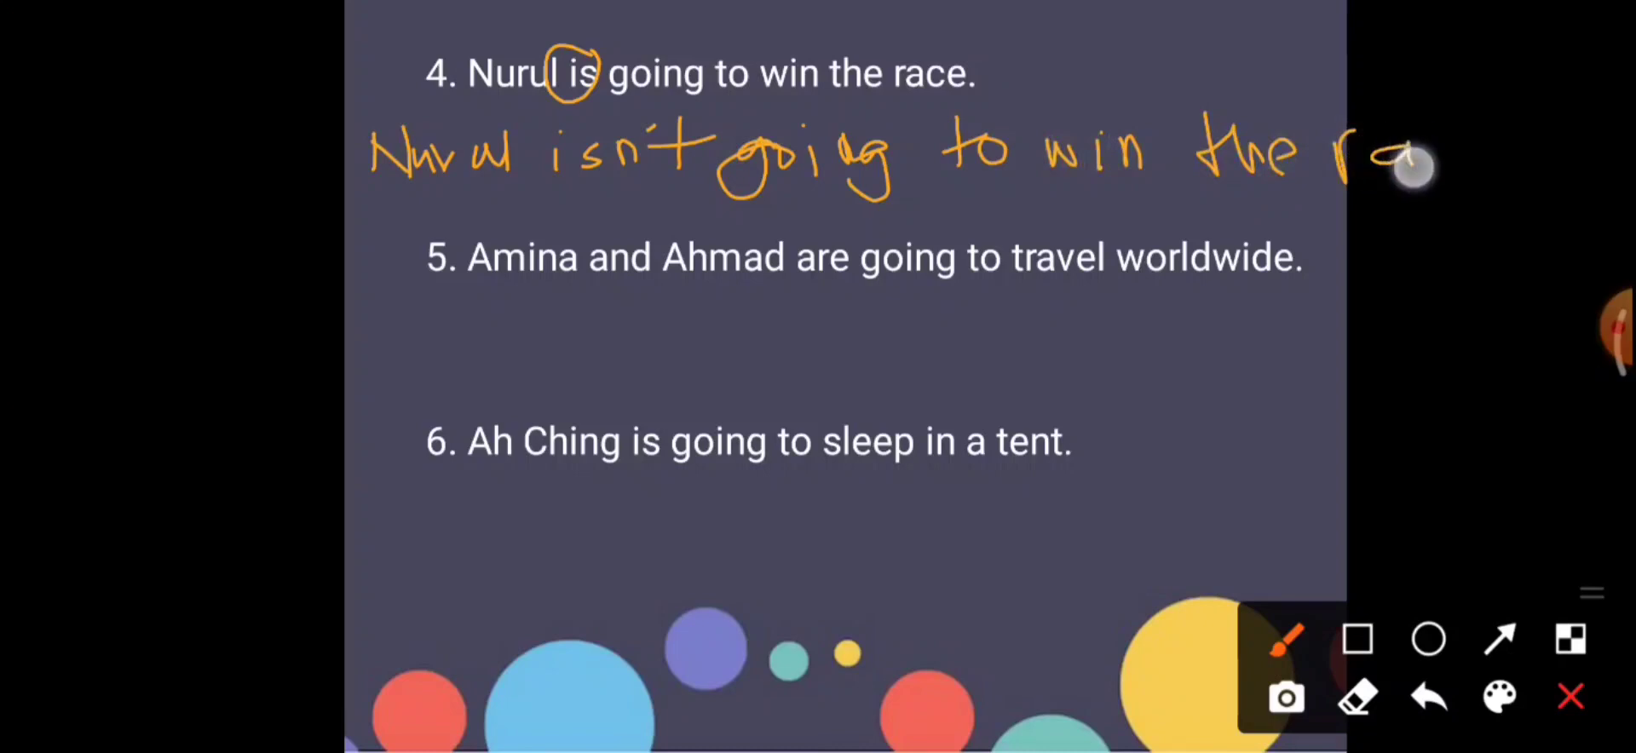
drag(1377, 156, 1483, 157)
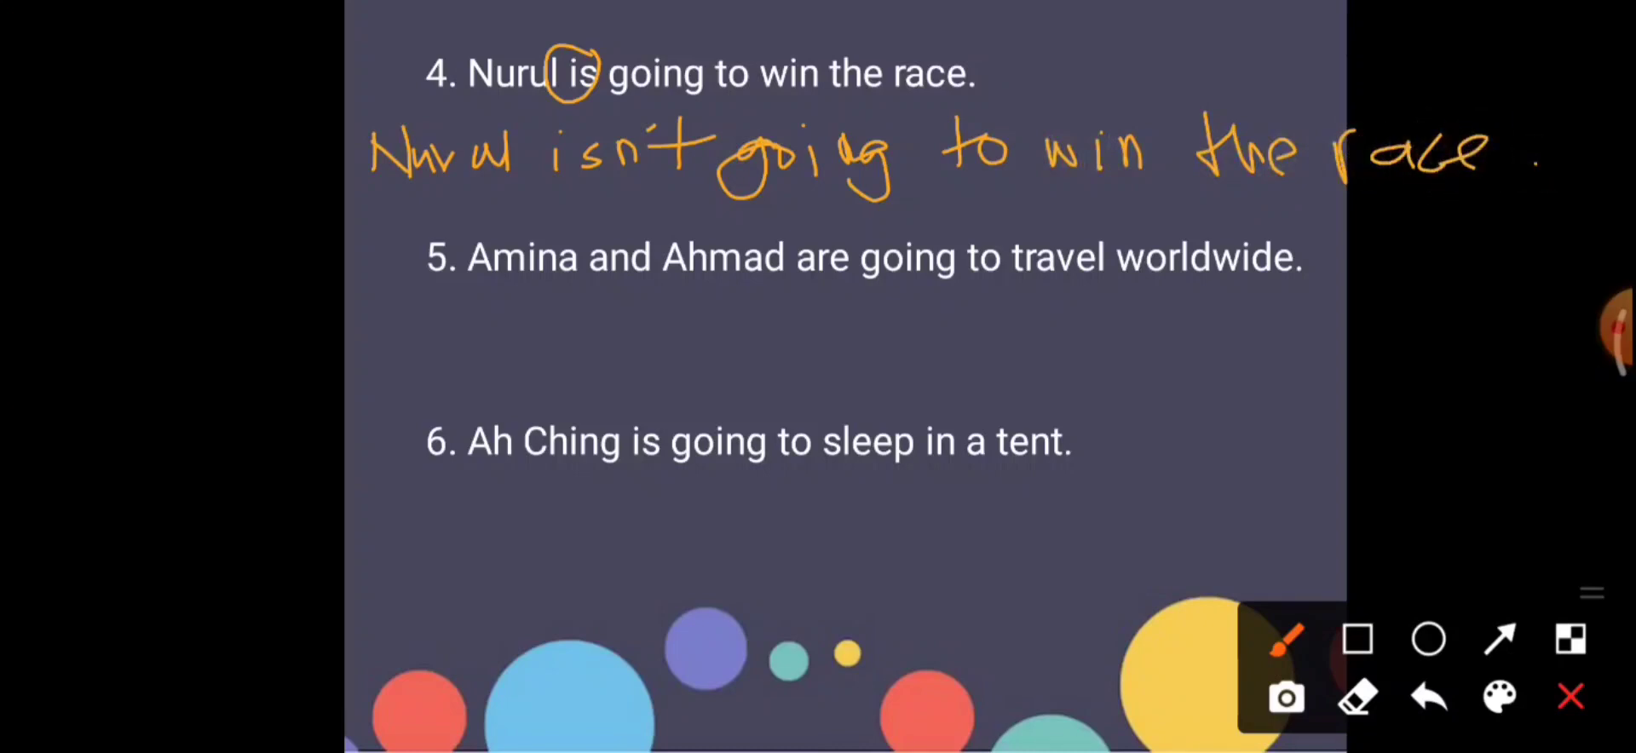
drag(396, 240, 428, 282)
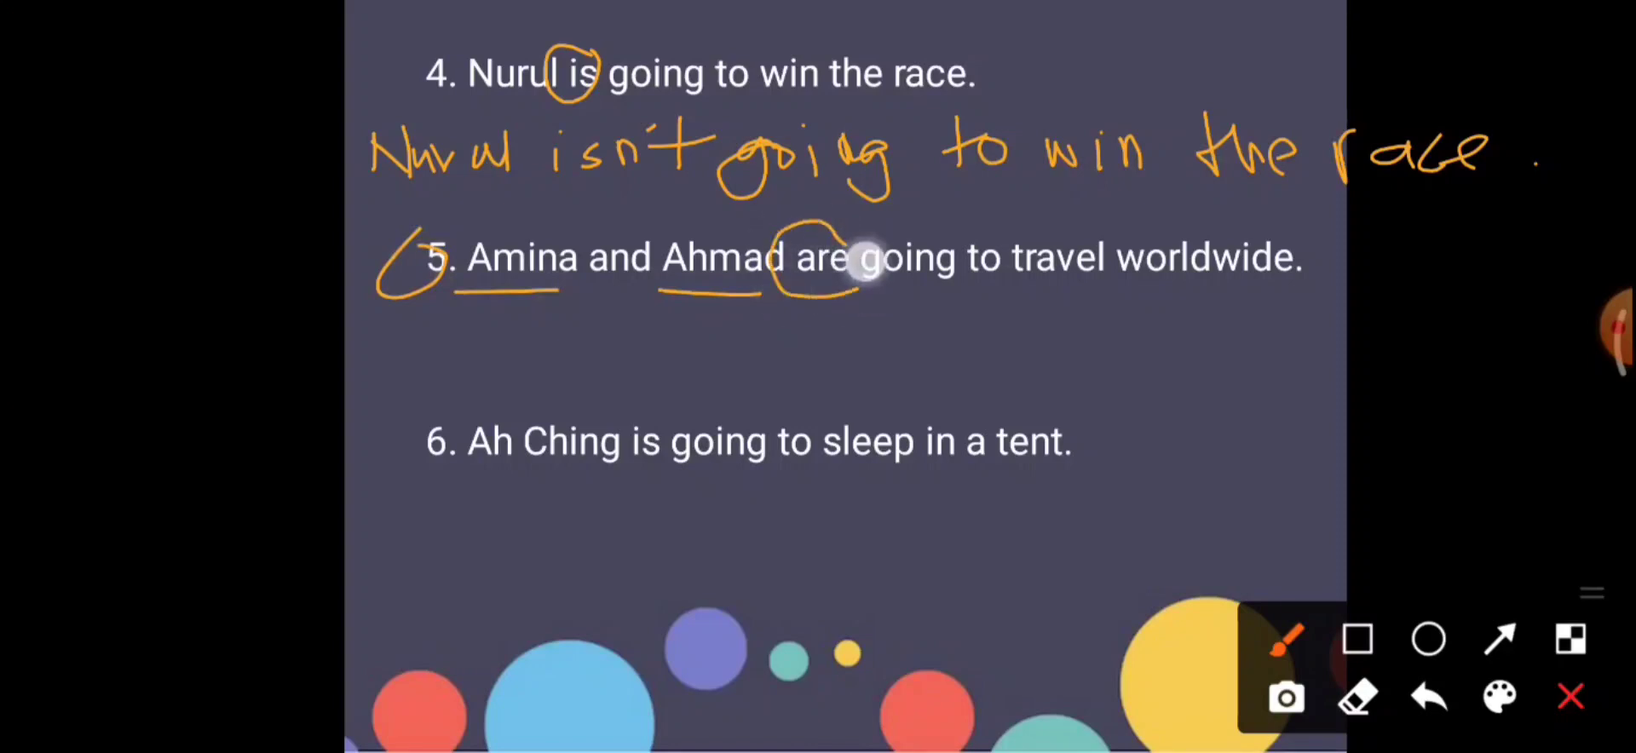
Handwrite 'Amina and Ahmad aren't going to' under example 5.
drag(866, 261, 401, 324)
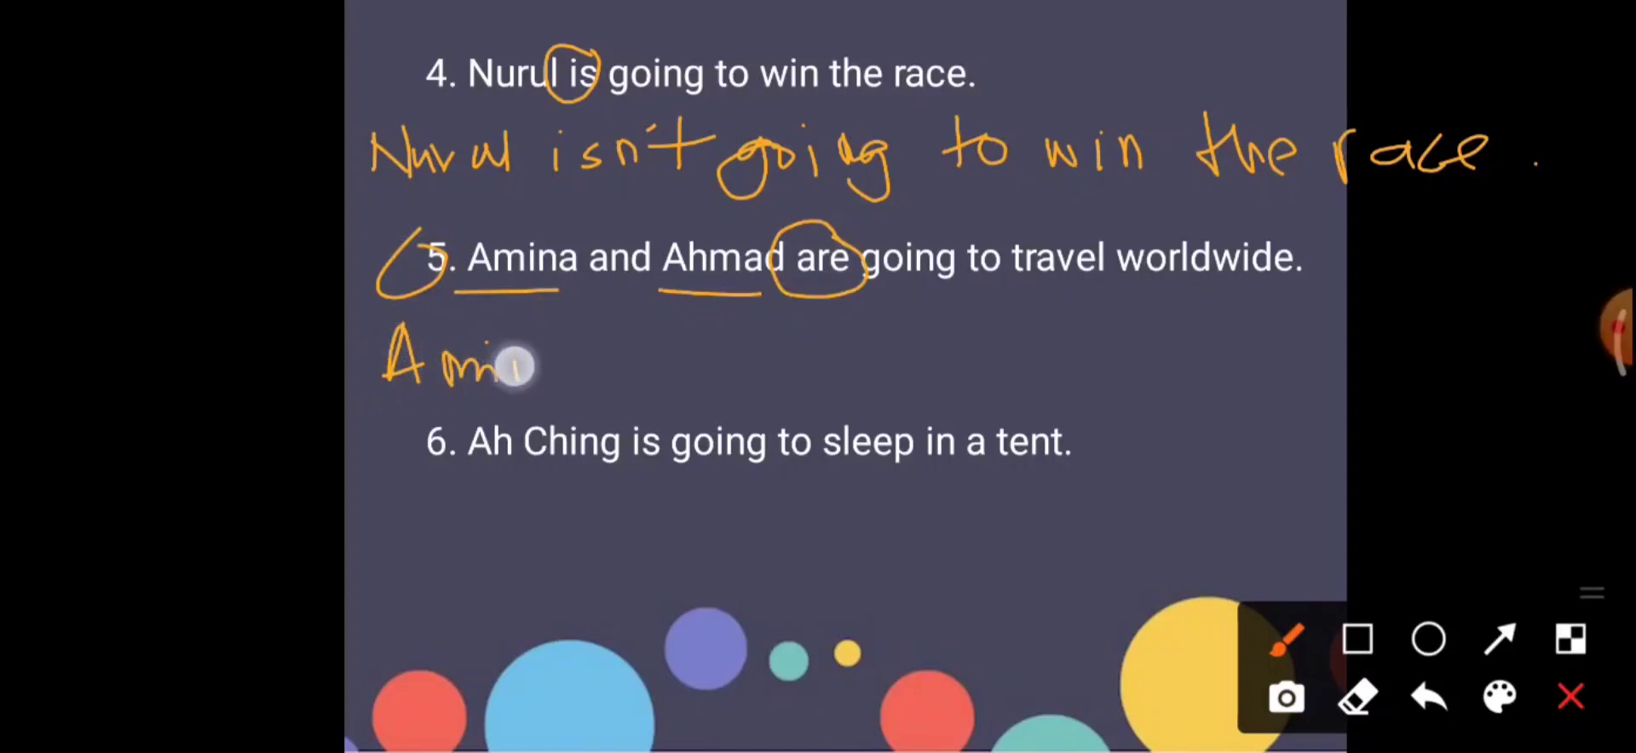
drag(511, 366, 730, 366)
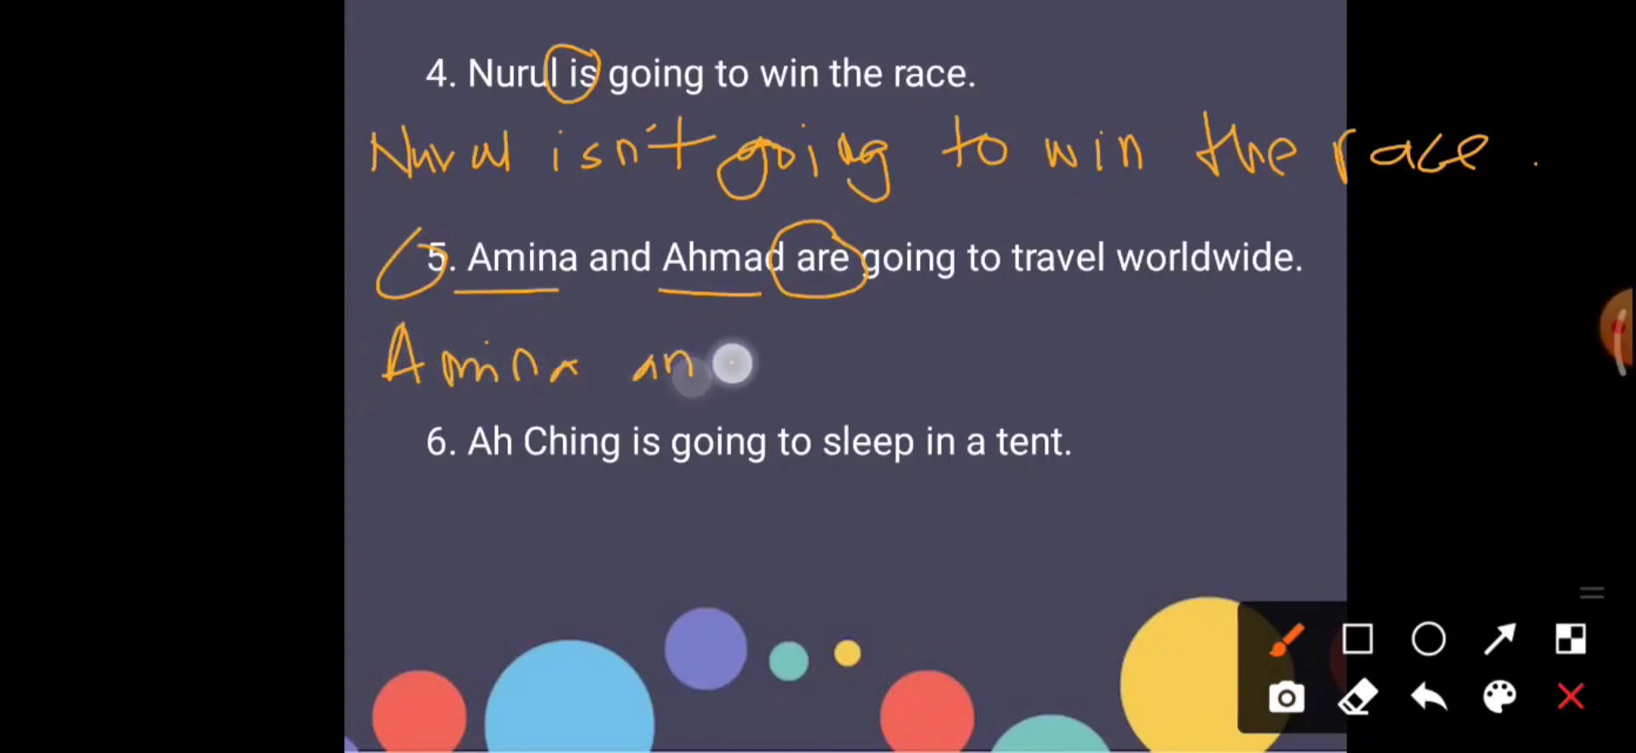
drag(710, 365, 888, 376)
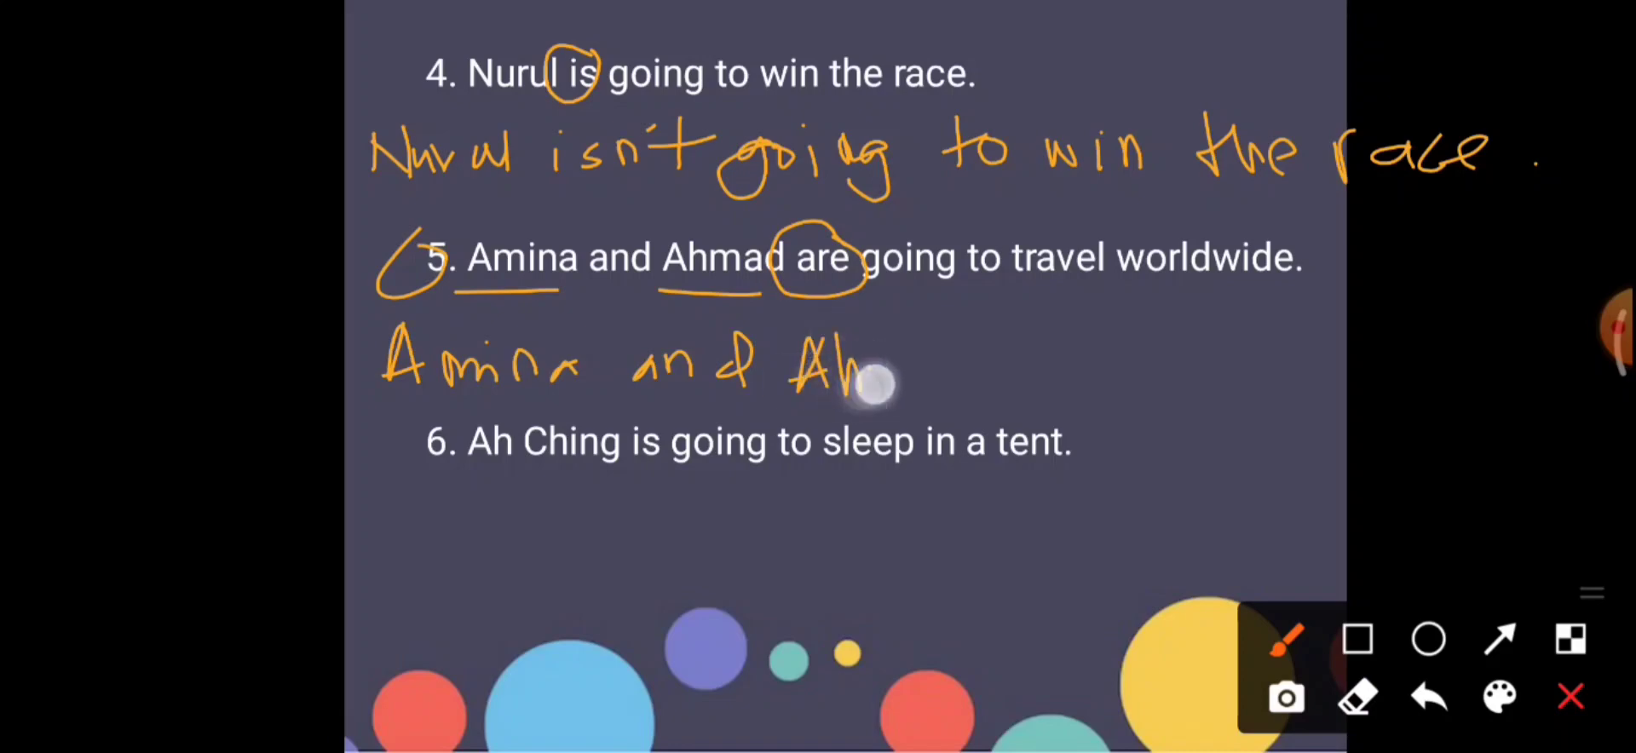
drag(866, 381, 1055, 381)
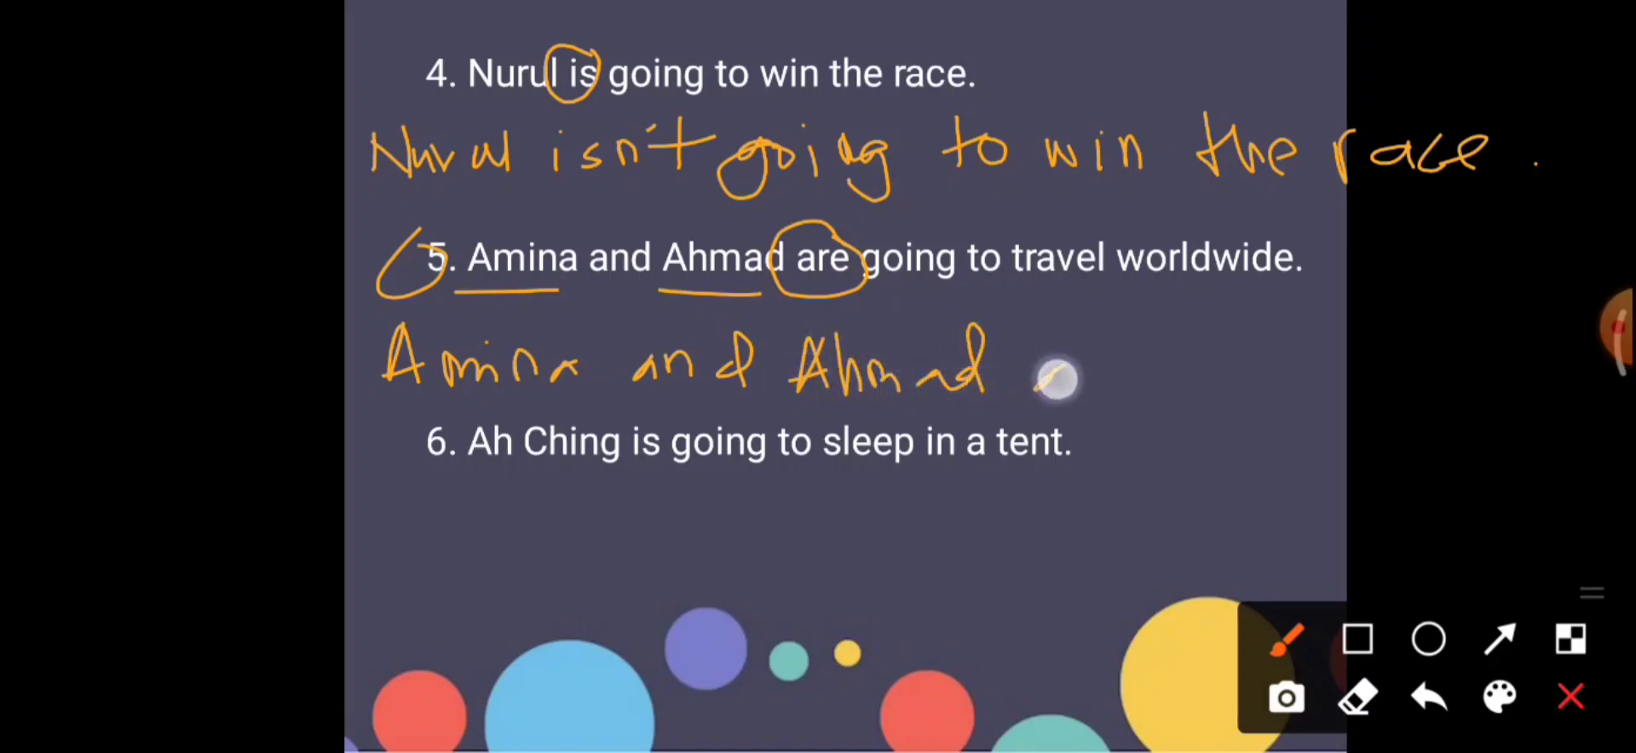
drag(1033, 376, 1210, 371)
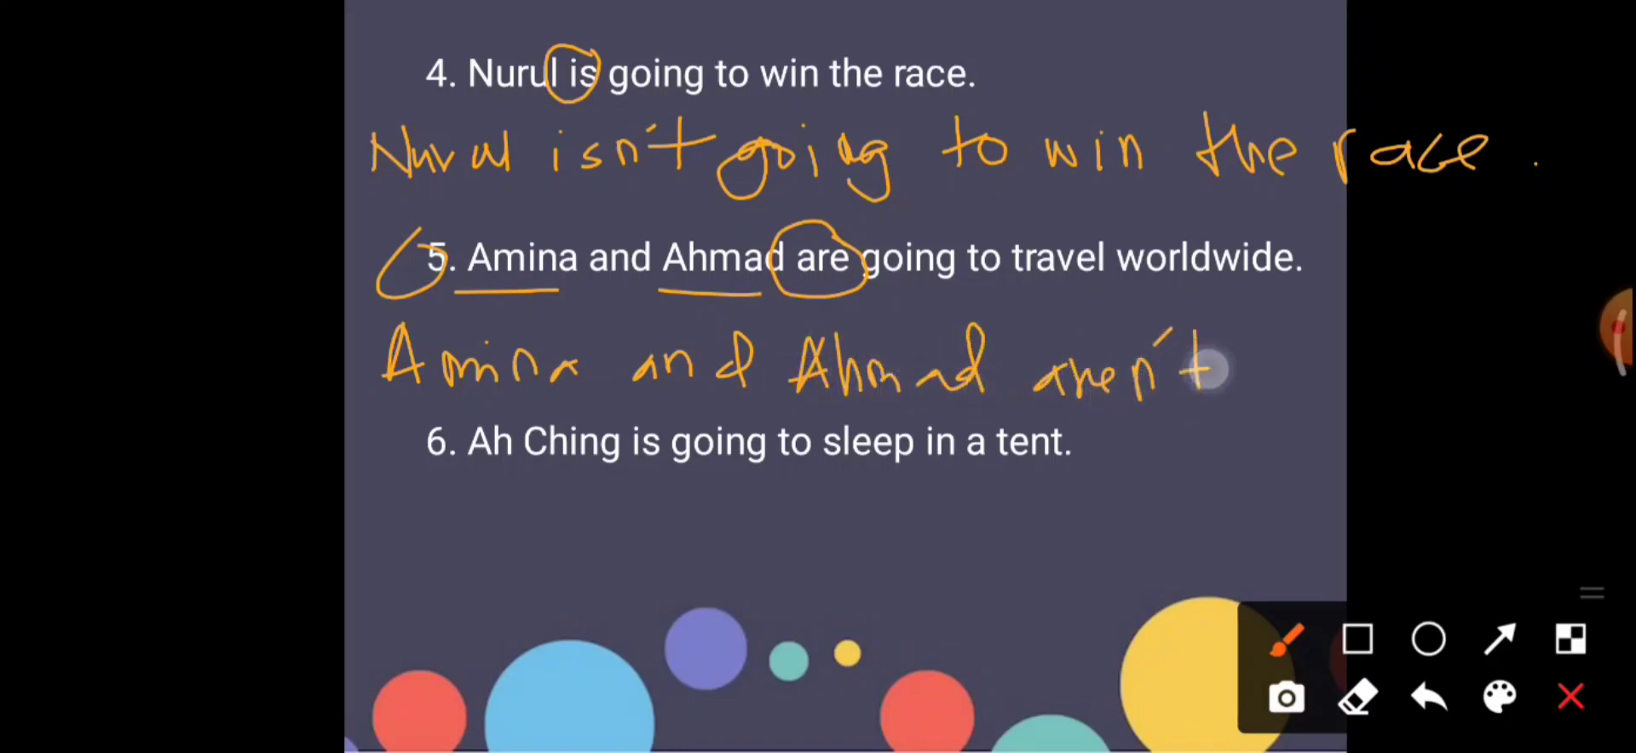
drag(1210, 376, 1347, 344)
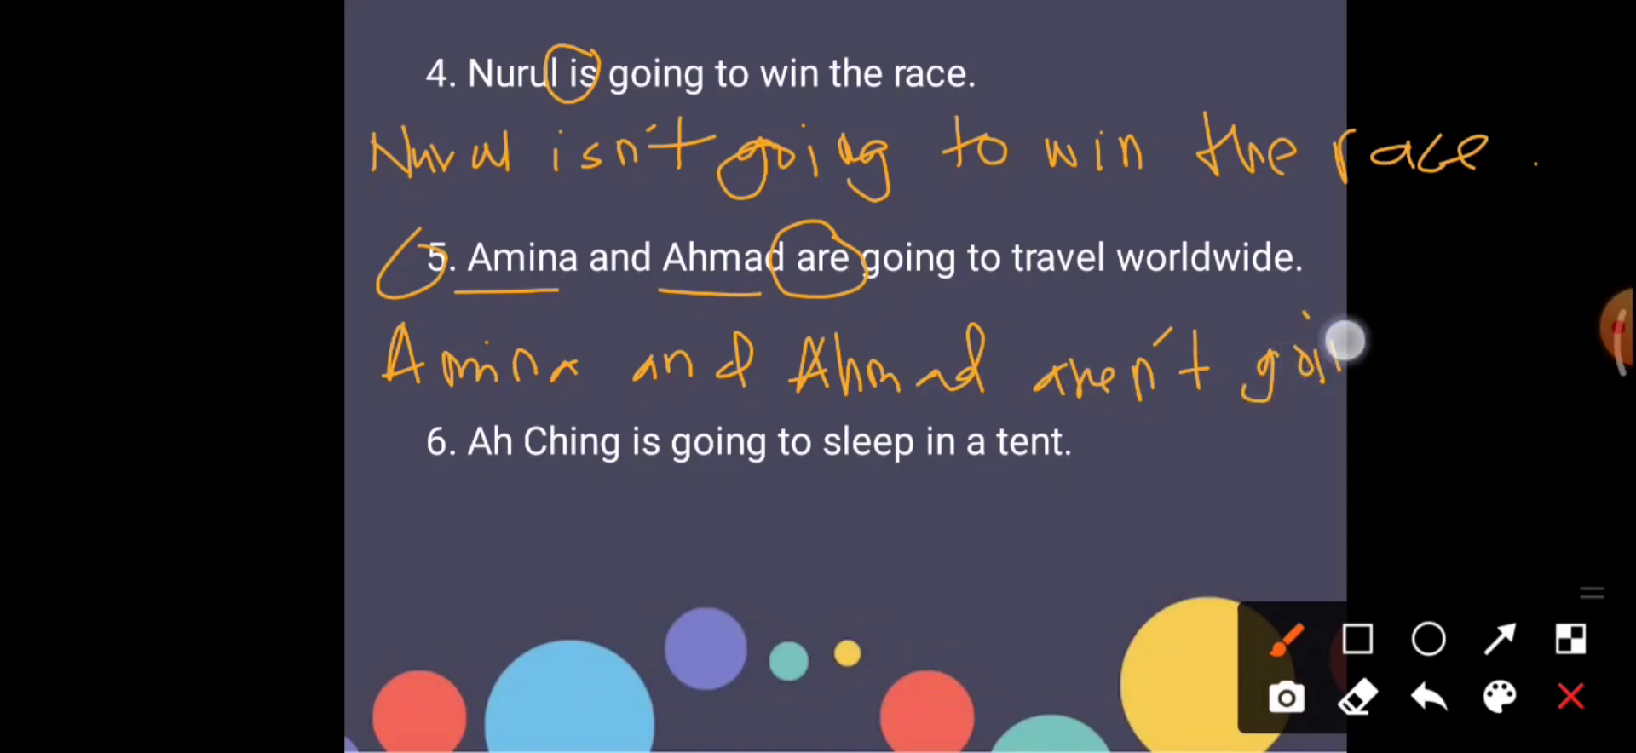
drag(1336, 344, 1586, 366)
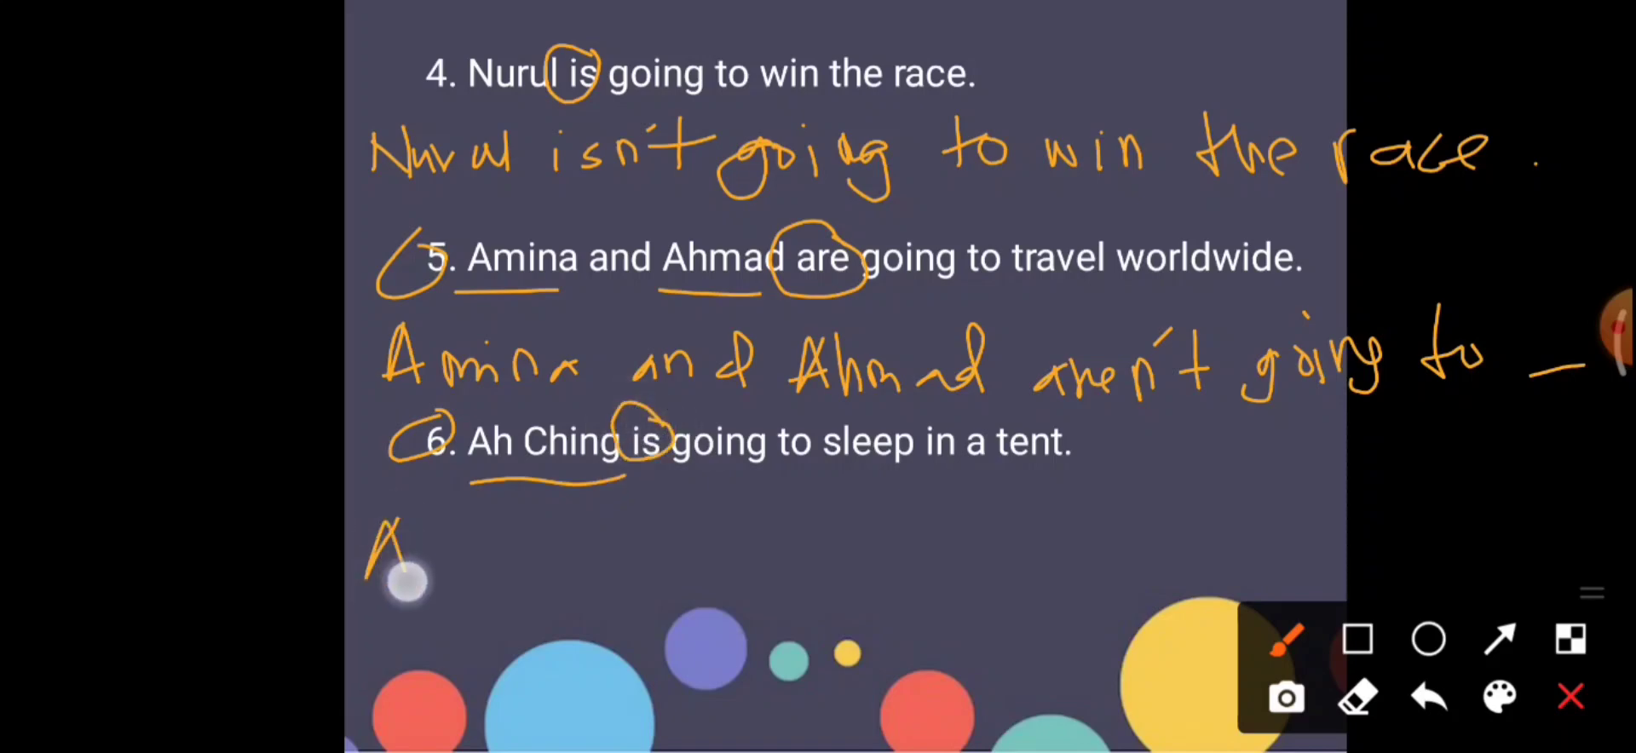
Handwrite 'Ah Ching isn't going to sleep in a tent.' under example 6.
drag(397, 580, 563, 553)
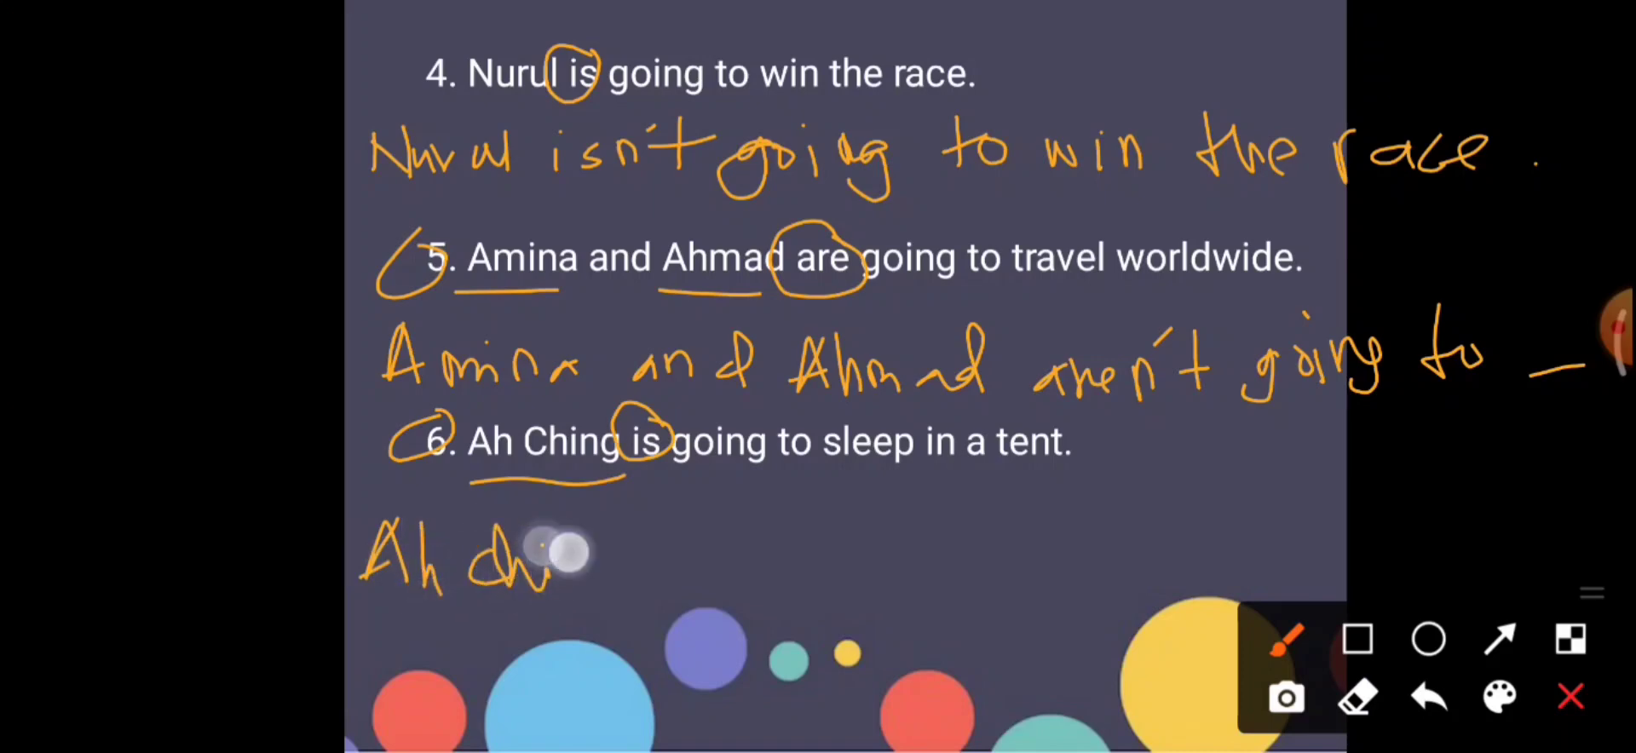
drag(553, 553, 730, 574)
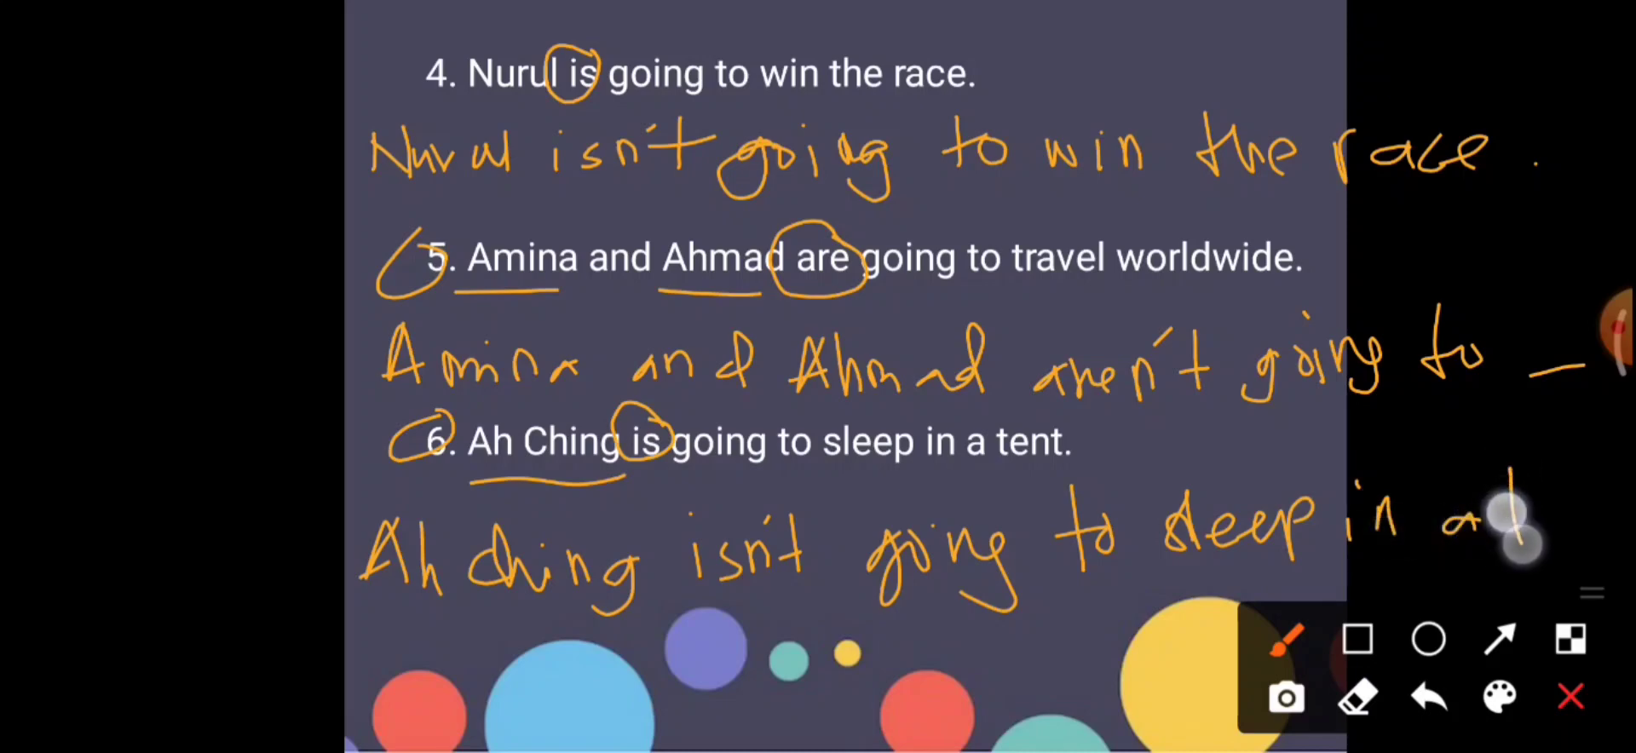
drag(1503, 522, 1608, 532)
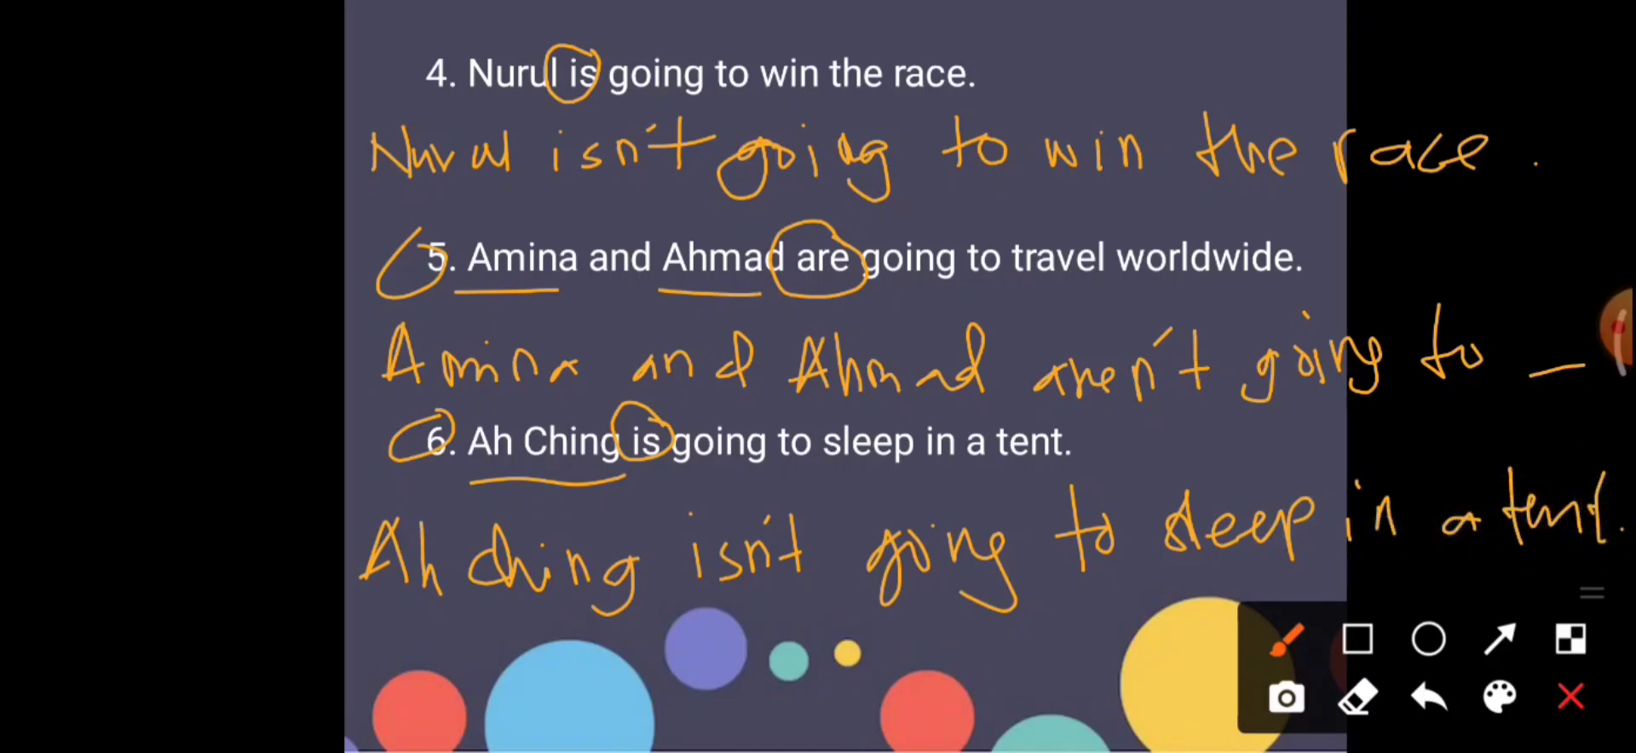